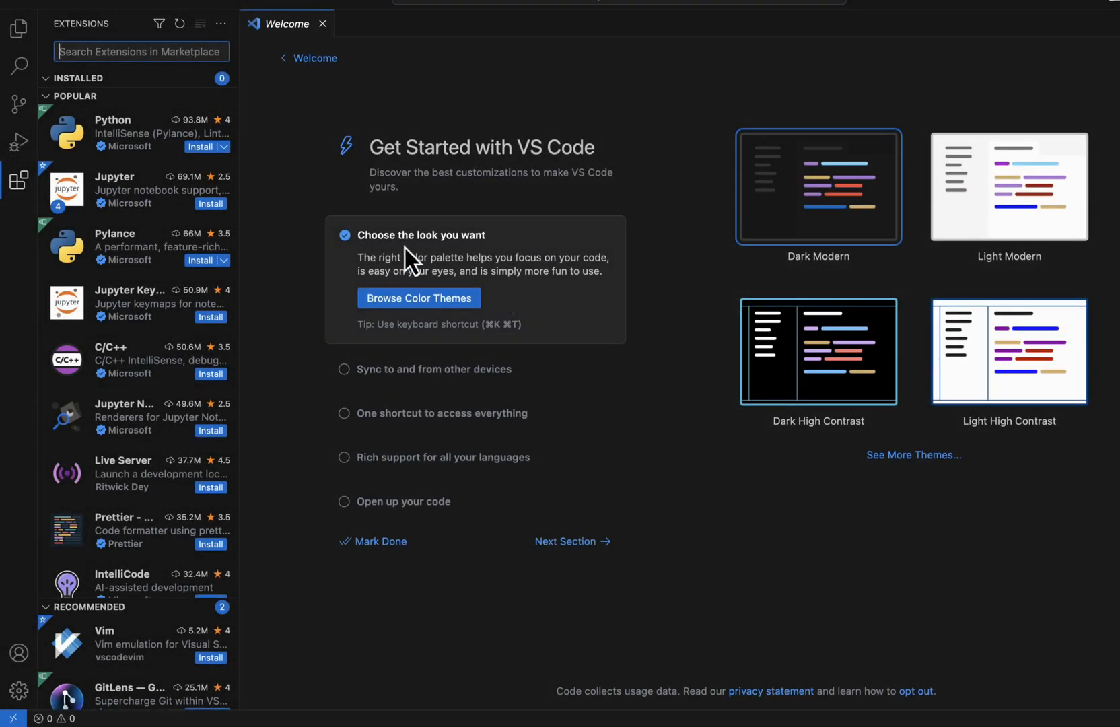
pyautogui.moveTo(599, 153)
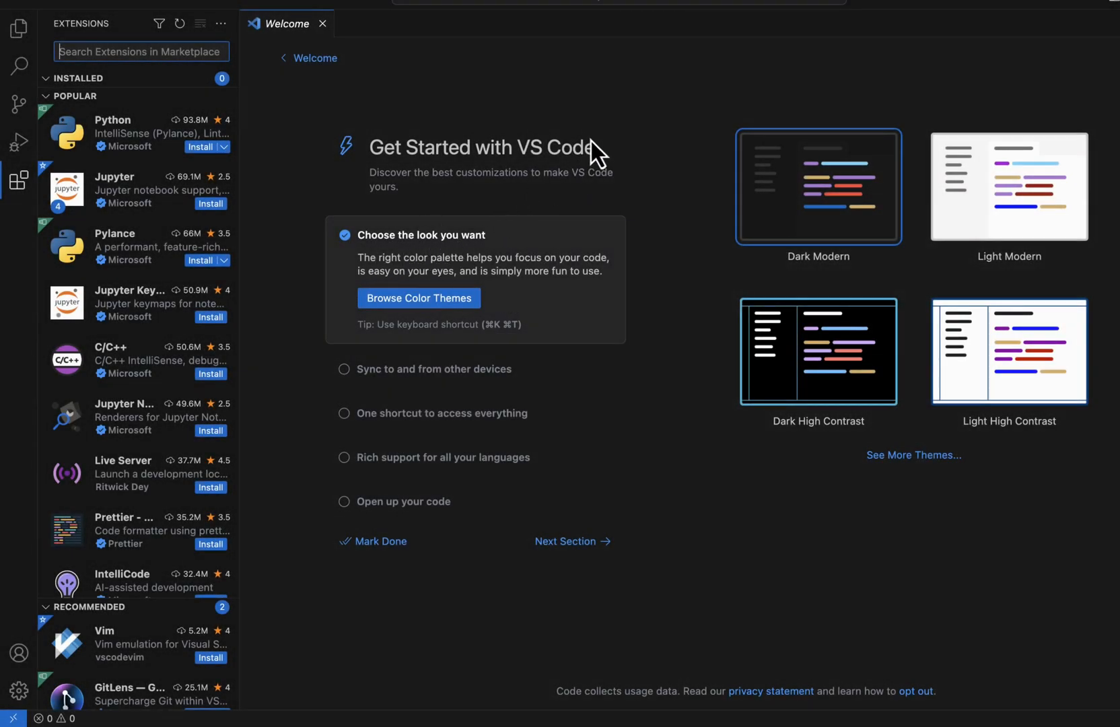
pyautogui.moveTo(531, 156)
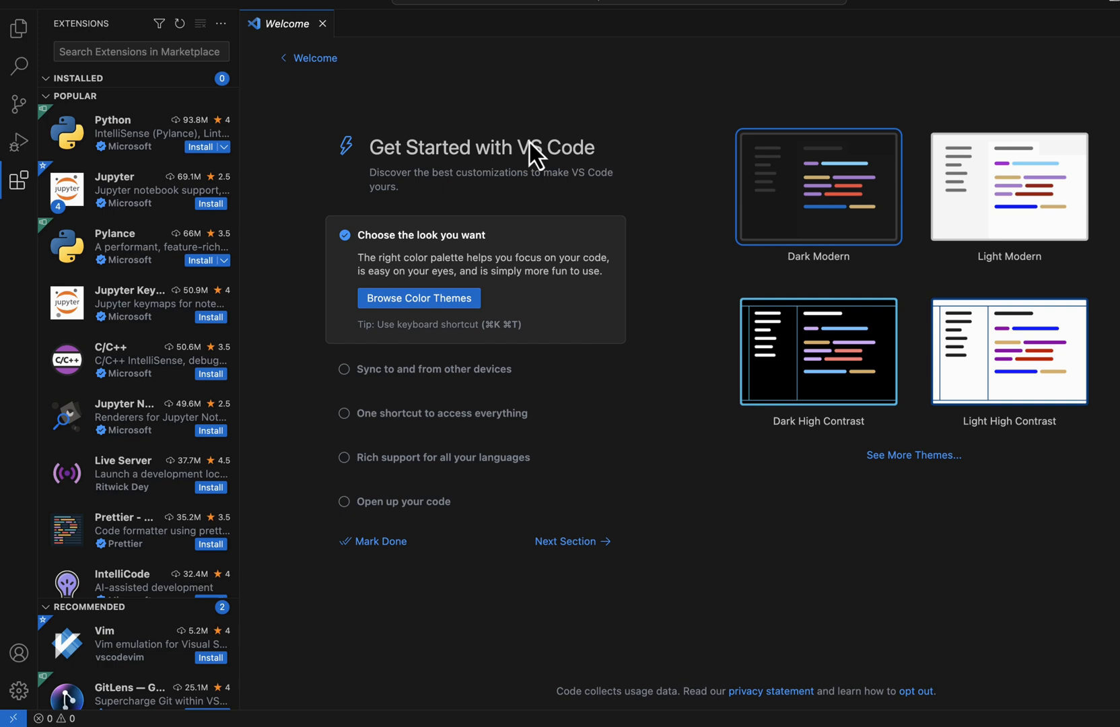
pyautogui.moveTo(493, 159)
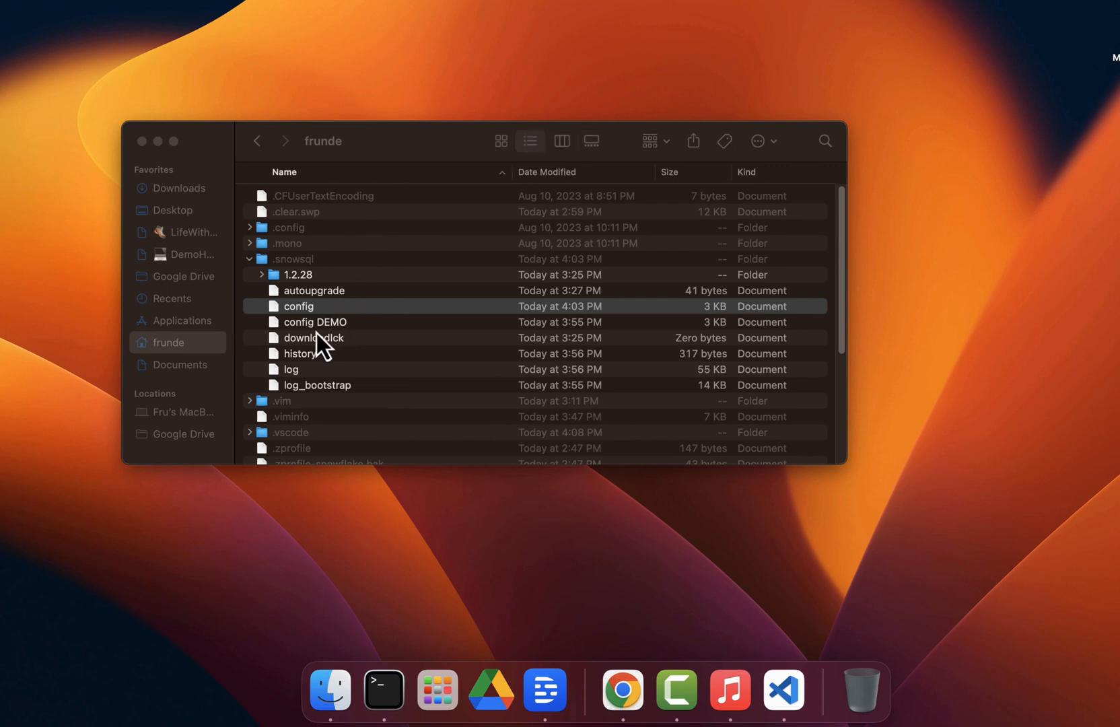
# - Open the 'config DEMO' file from the .snowsql folder into a text editor
pyautogui.click(313, 322)
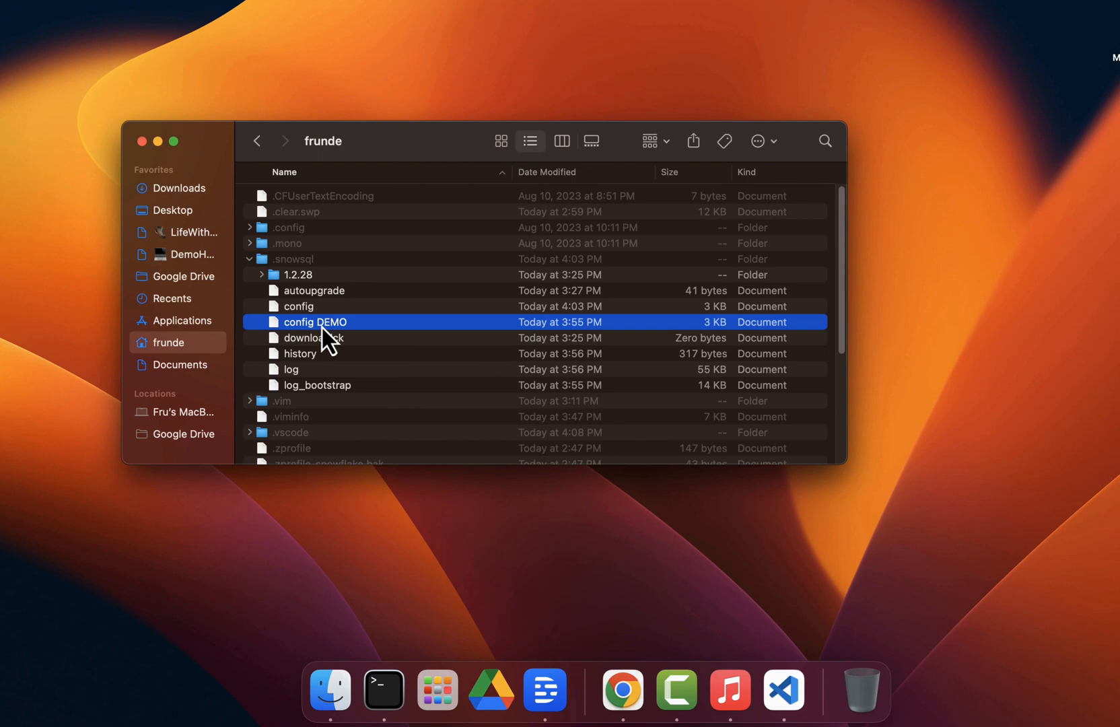
pyautogui.doubleClick(313, 322)
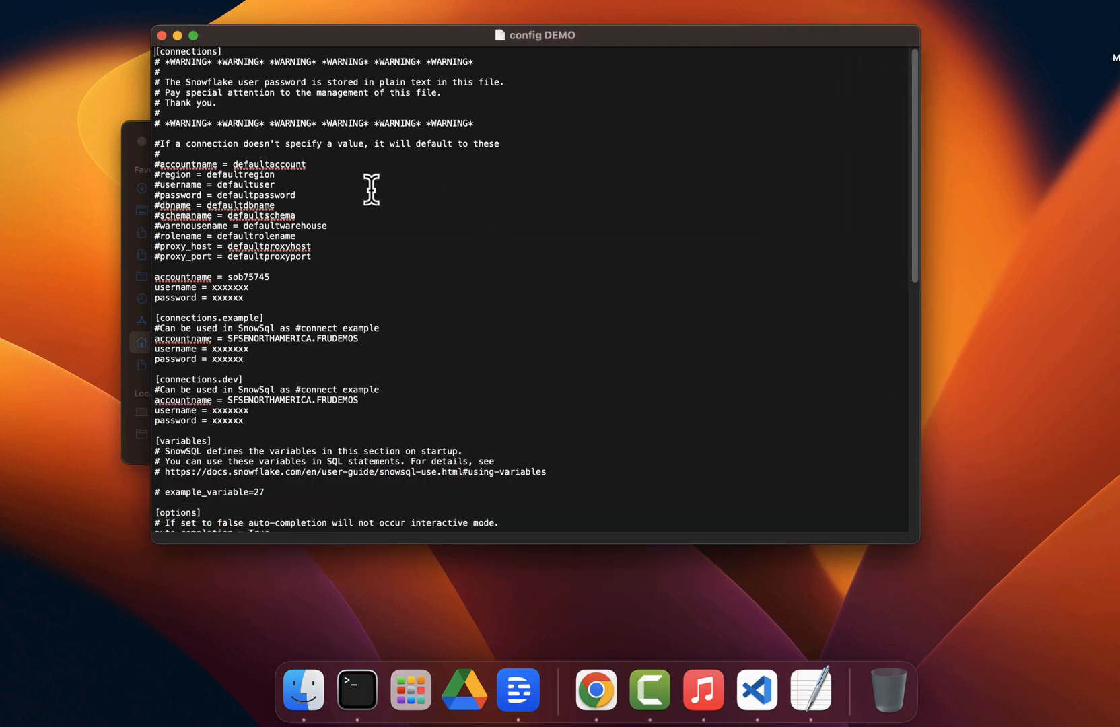
pyautogui.moveTo(370, 218)
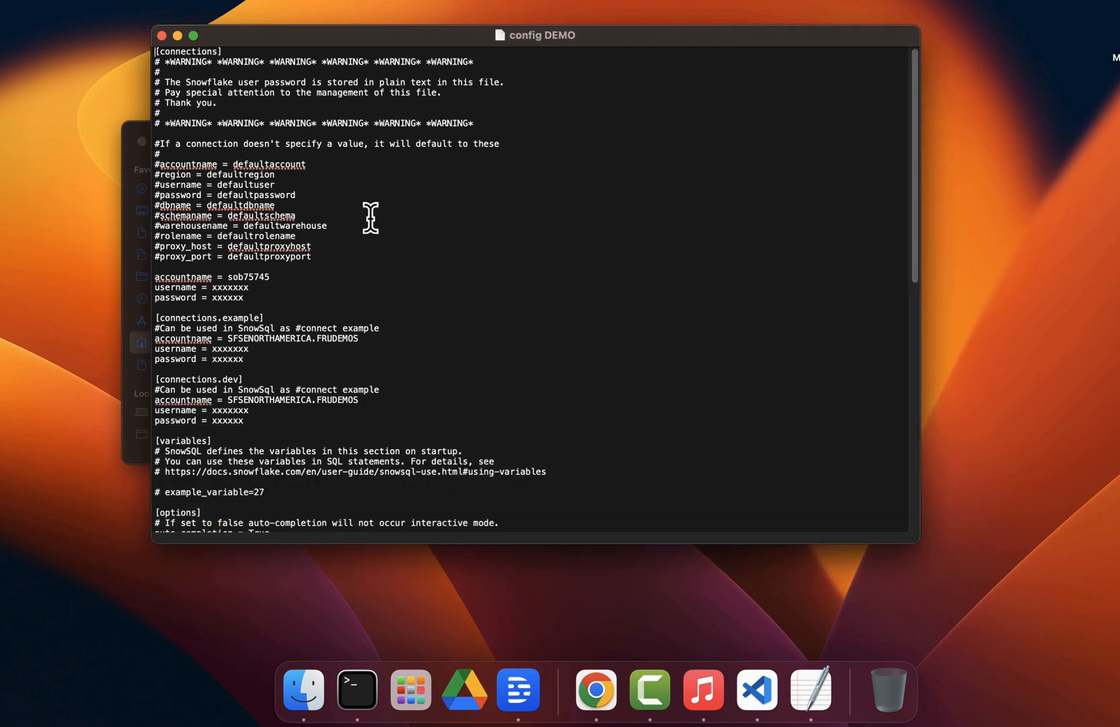
pyautogui.moveTo(247, 285)
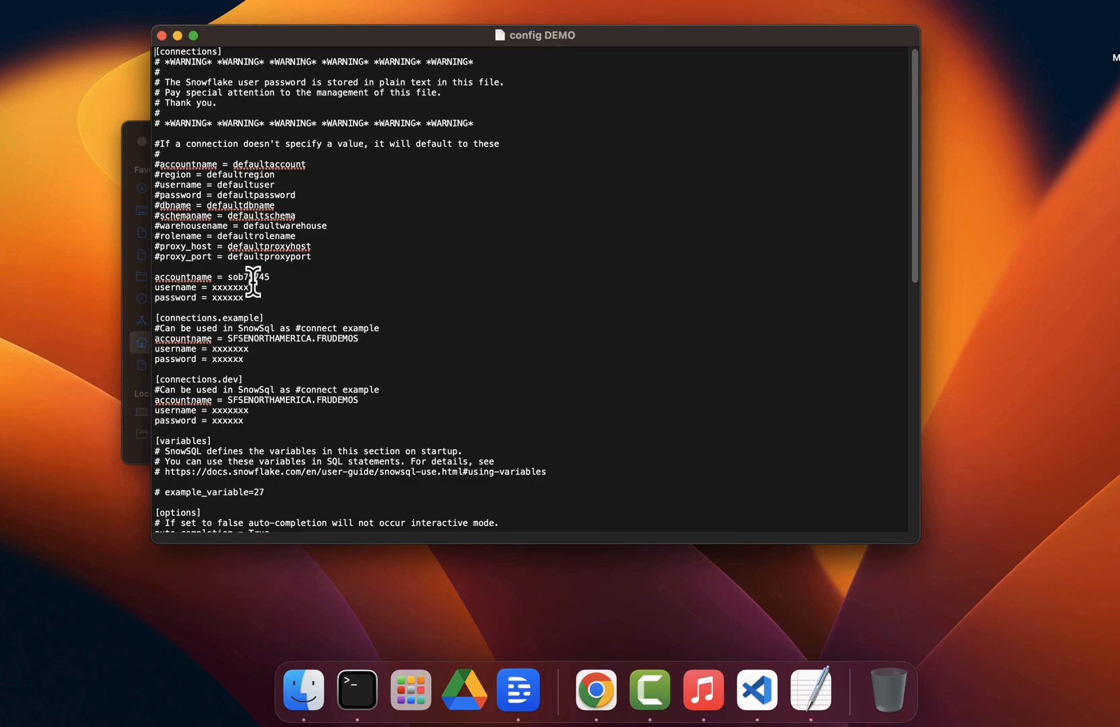
pyautogui.click(756, 689)
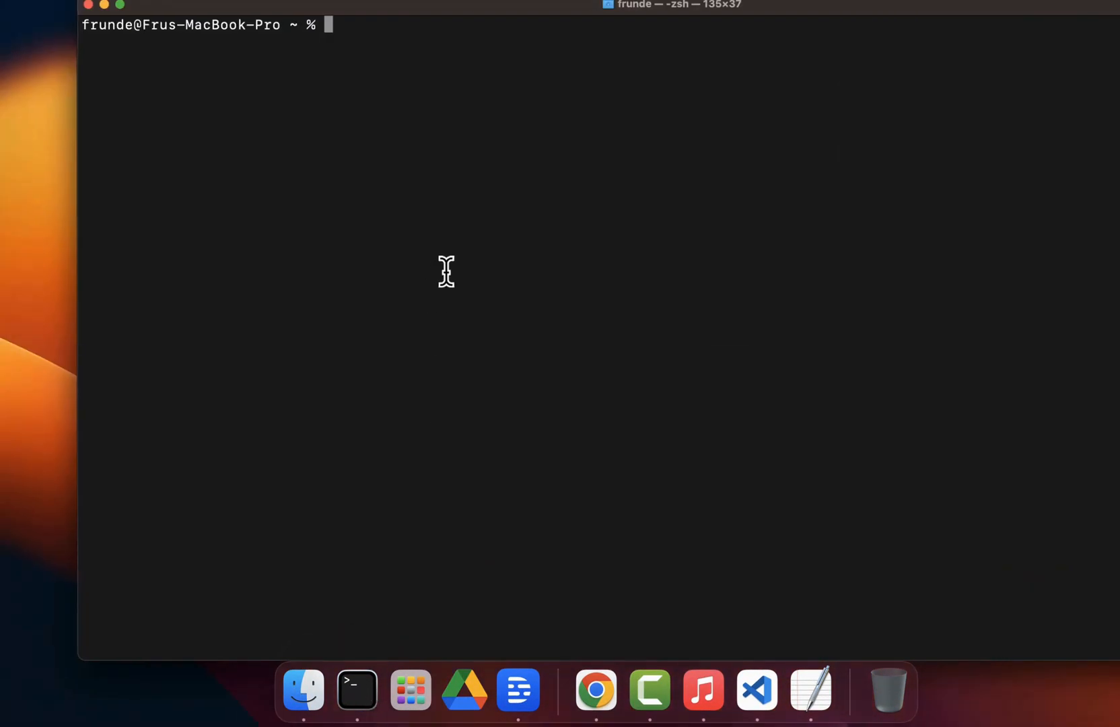
pyautogui.write('snowsql')
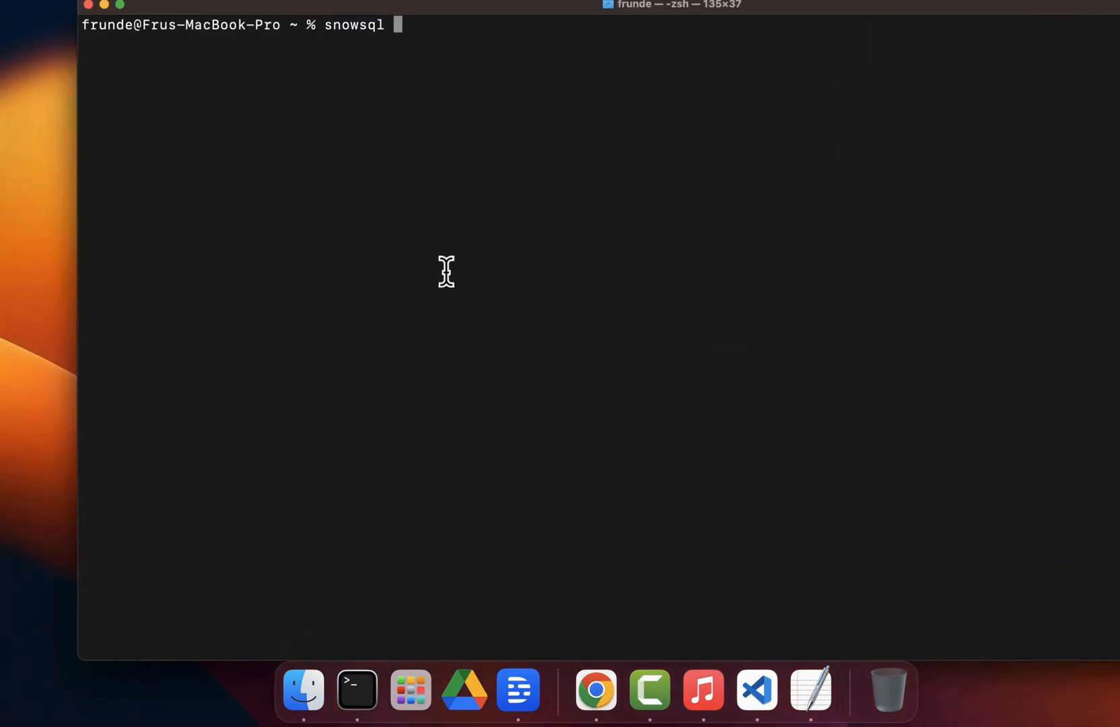
pyautogui.write('-c demohub')
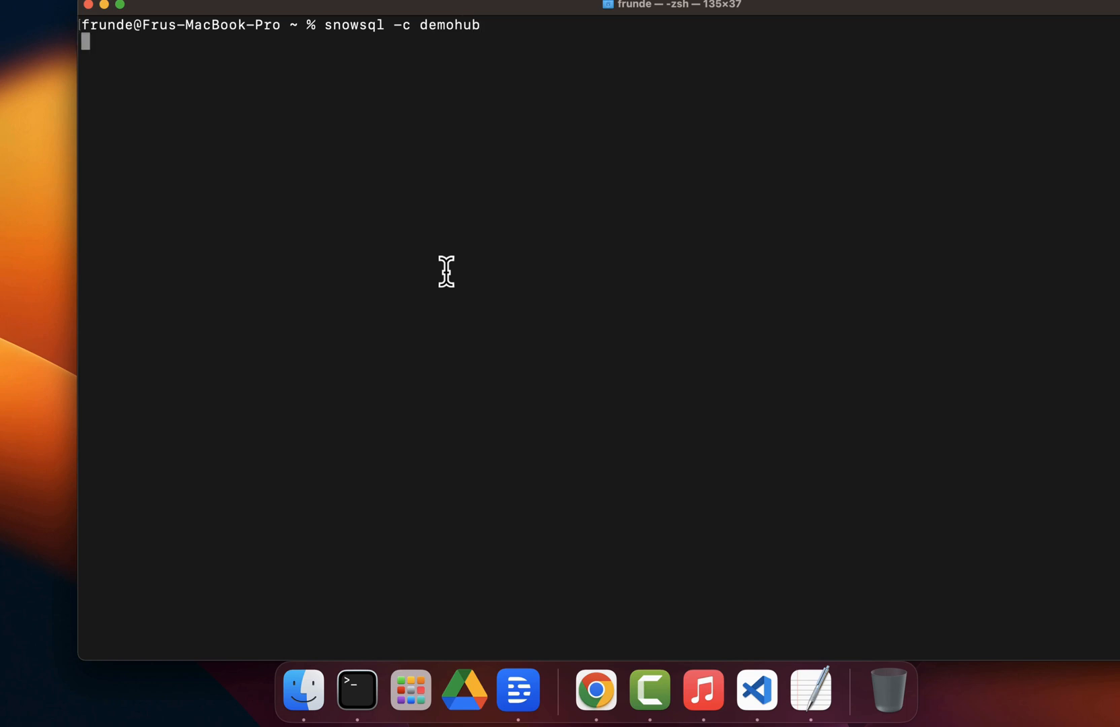
pyautogui.press('Return')
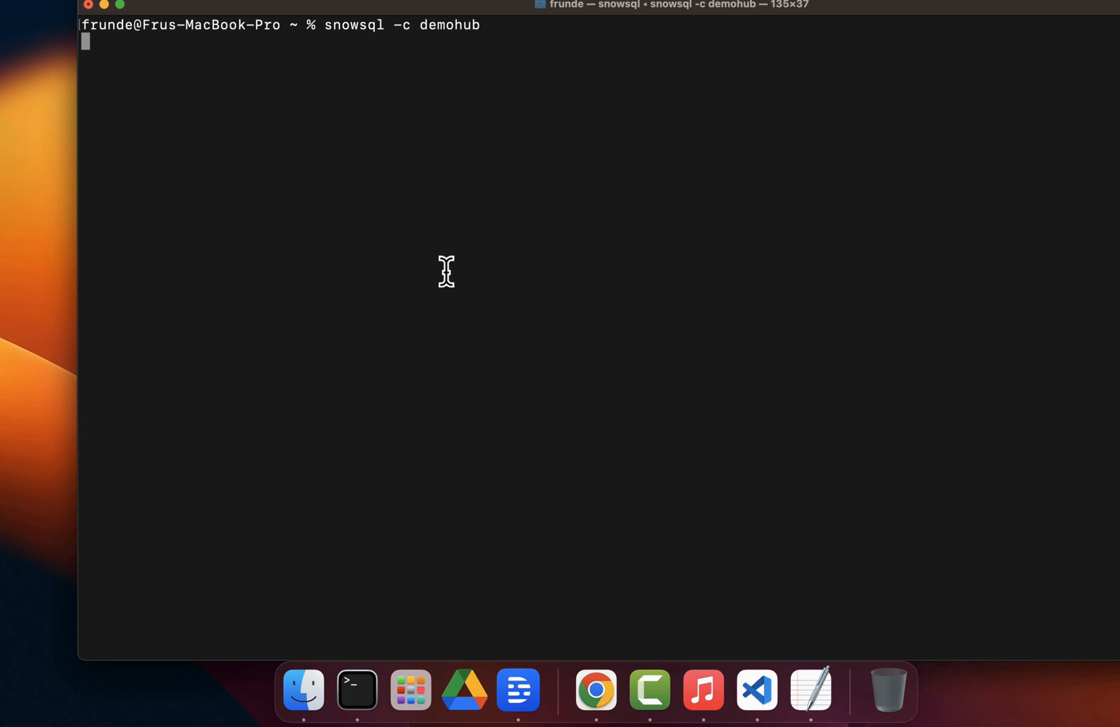
pyautogui.press('Return')
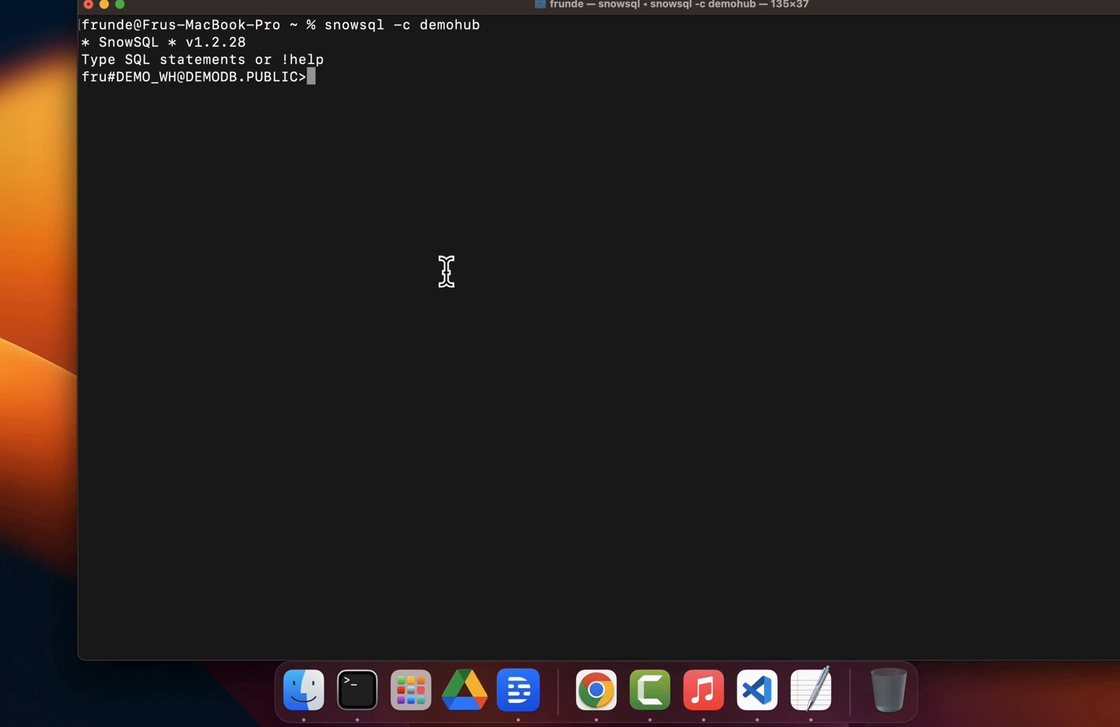
pyautogui.write('q')
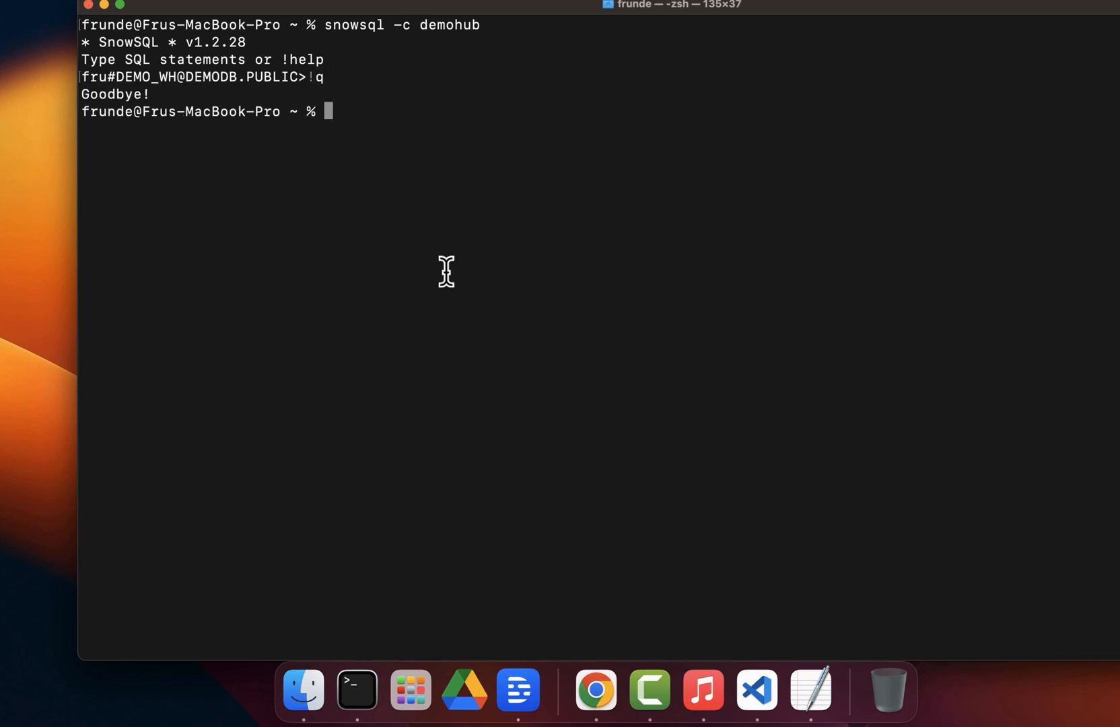
pyautogui.moveTo(756, 689)
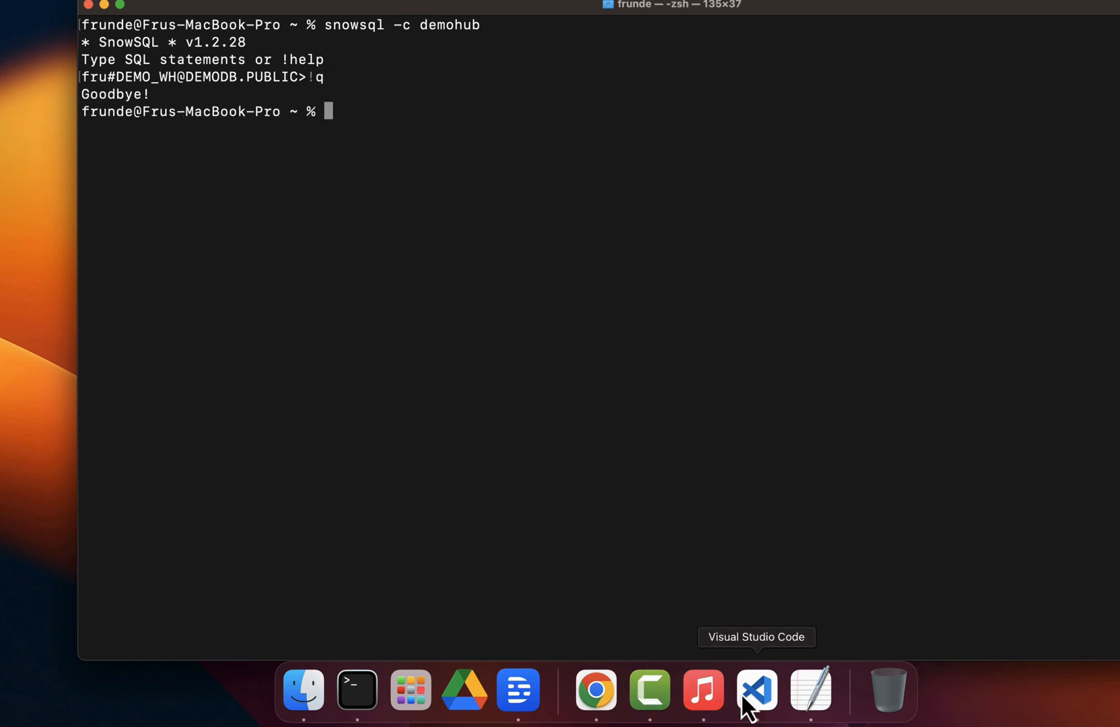
# - Search the Extensions marketplace for 'snowflake' and show the official Snowflake extension's details
pyautogui.click(753, 689)
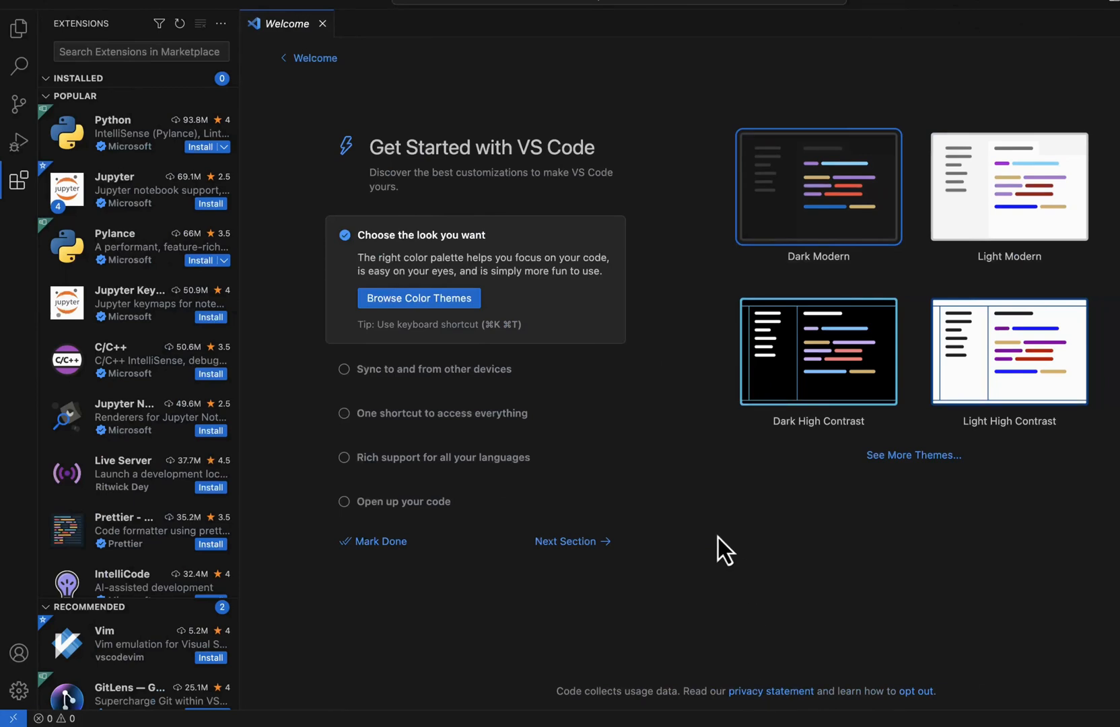
pyautogui.moveTo(580, 100)
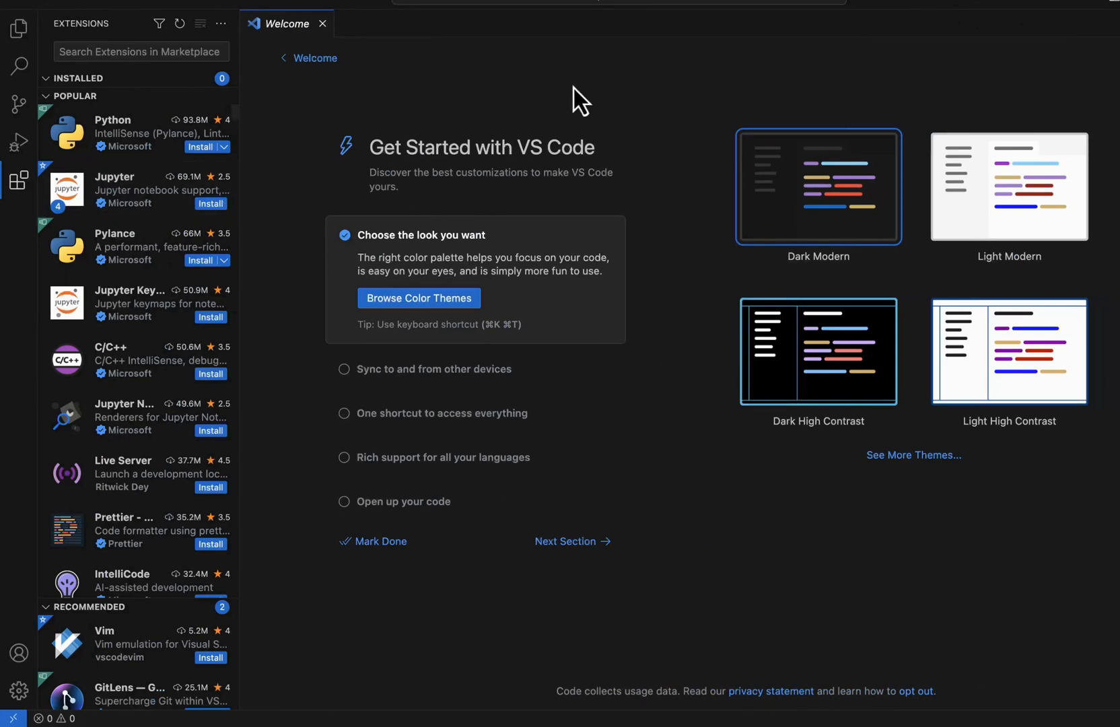
pyautogui.moveTo(613, 57)
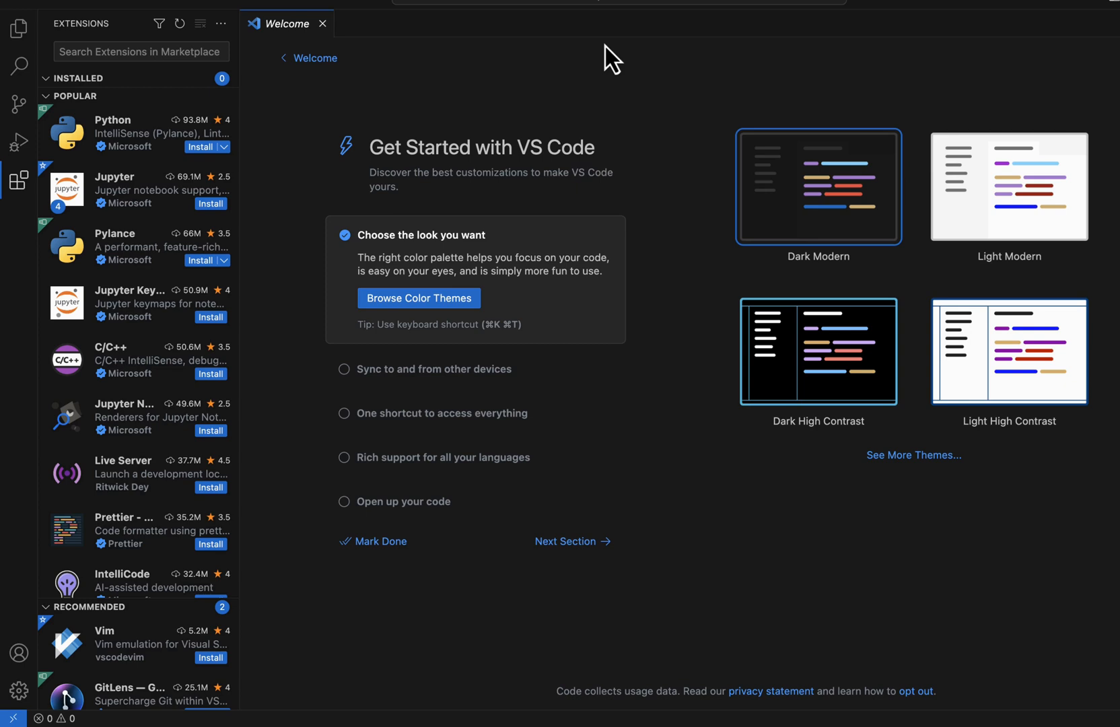
pyautogui.moveTo(285, 154)
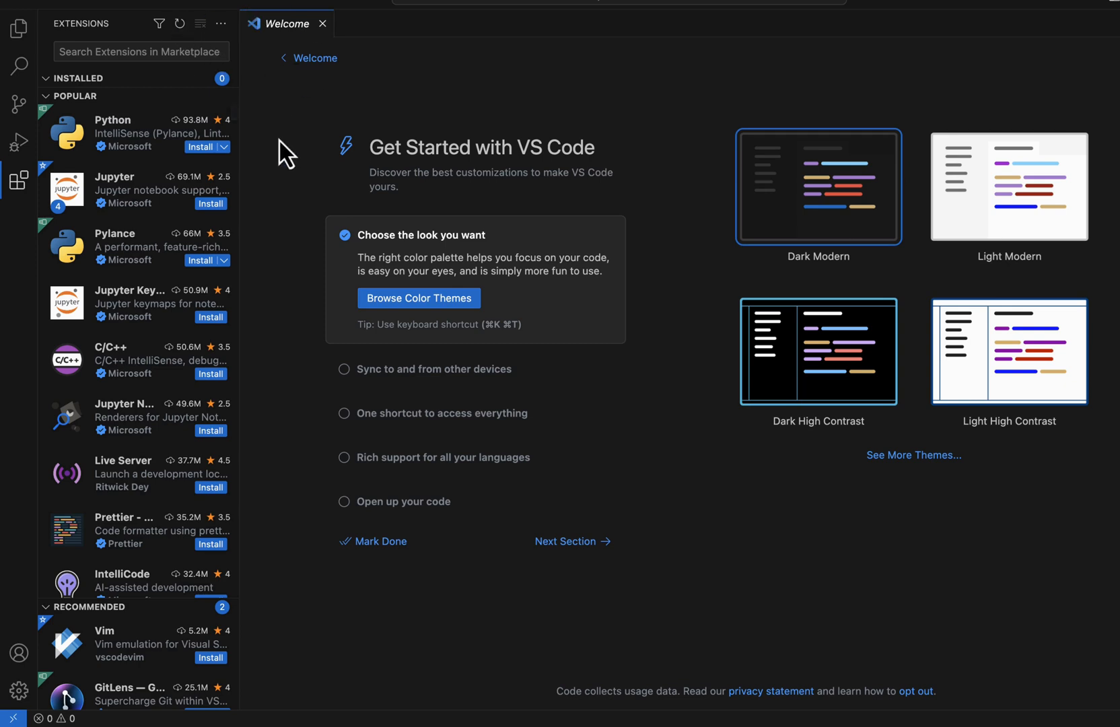
pyautogui.click(321, 25)
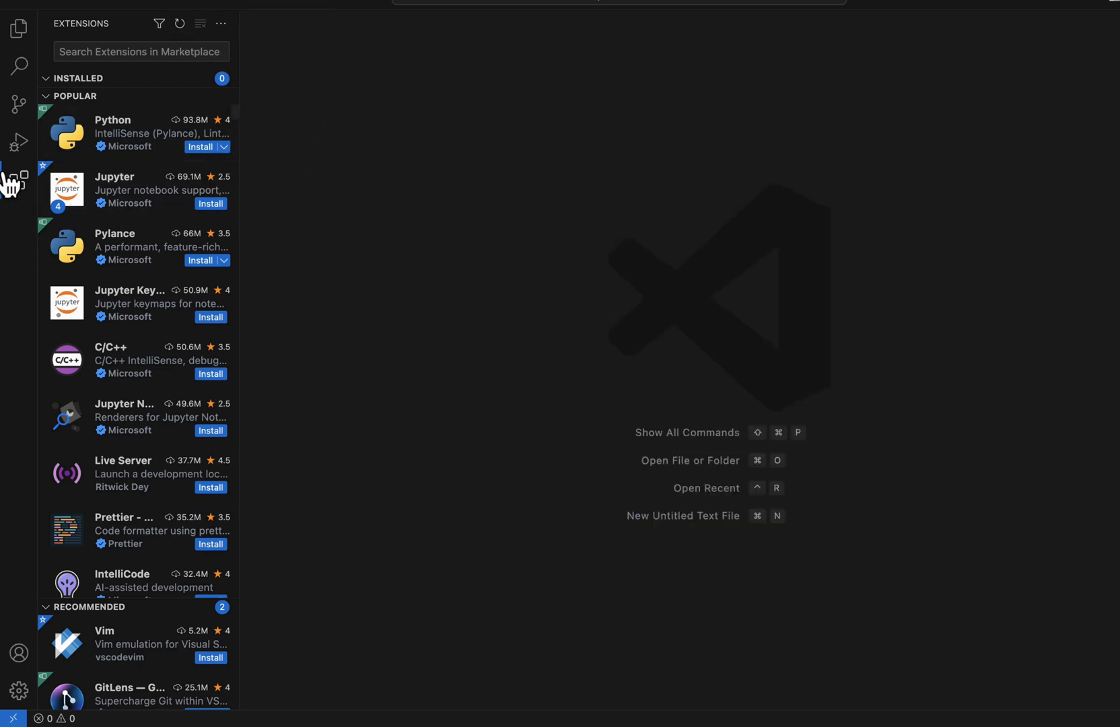
pyautogui.click(140, 51)
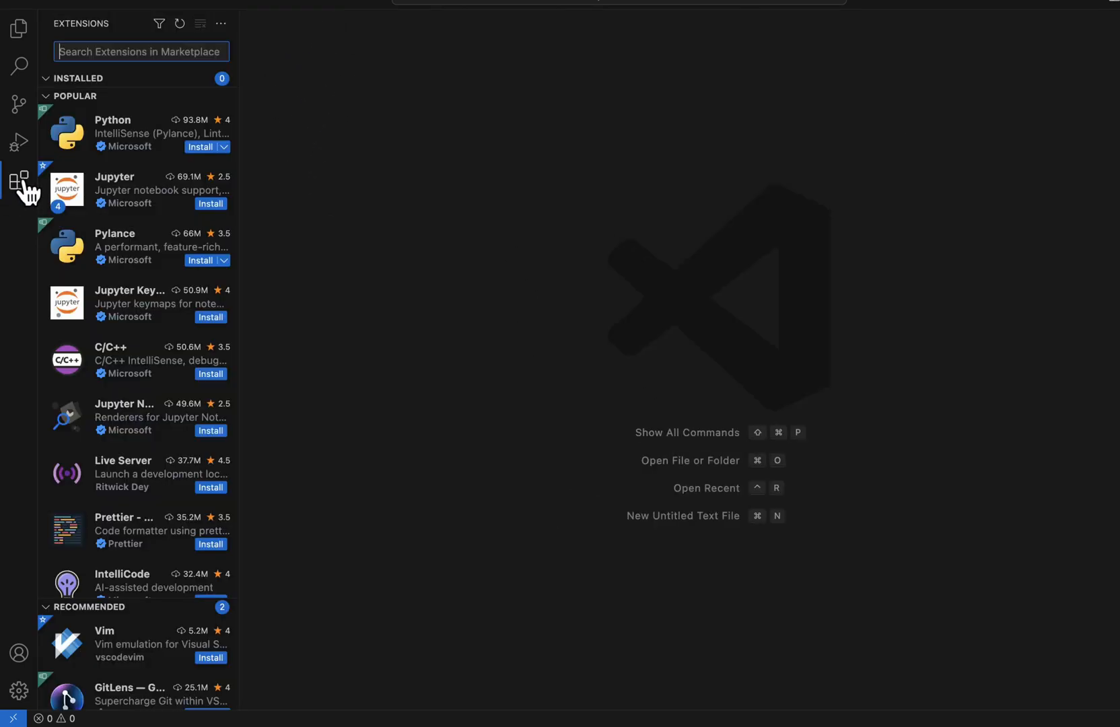
pyautogui.write('snowflake')
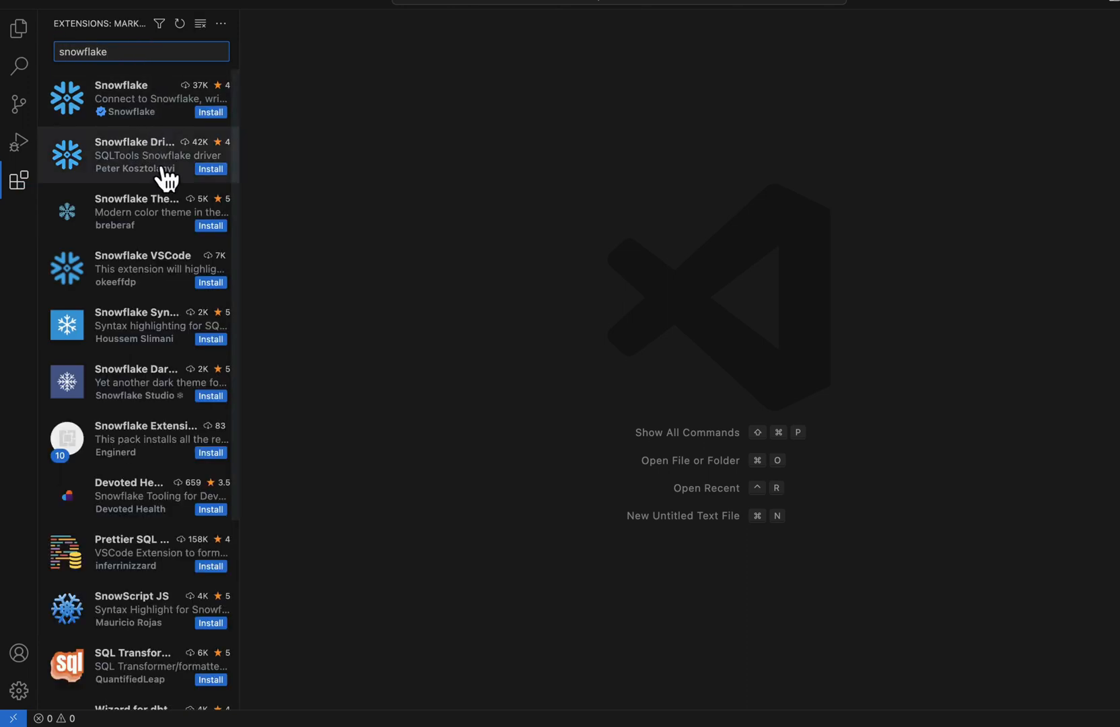
pyautogui.click(136, 98)
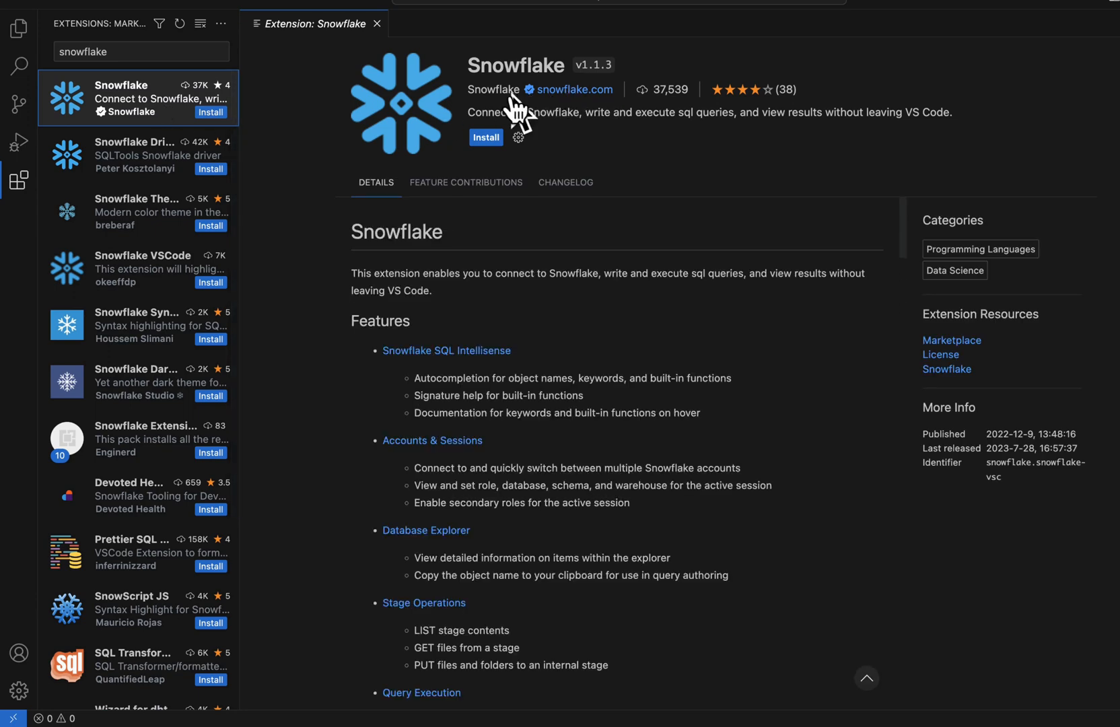
pyautogui.moveTo(528, 107)
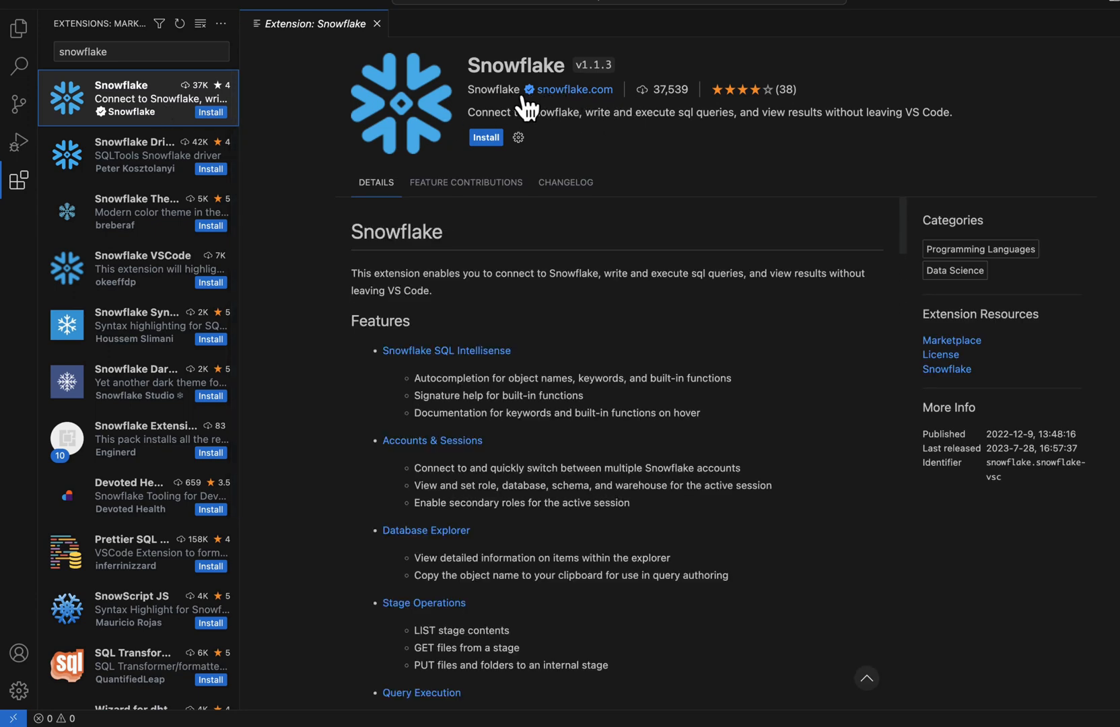
pyautogui.moveTo(589, 91)
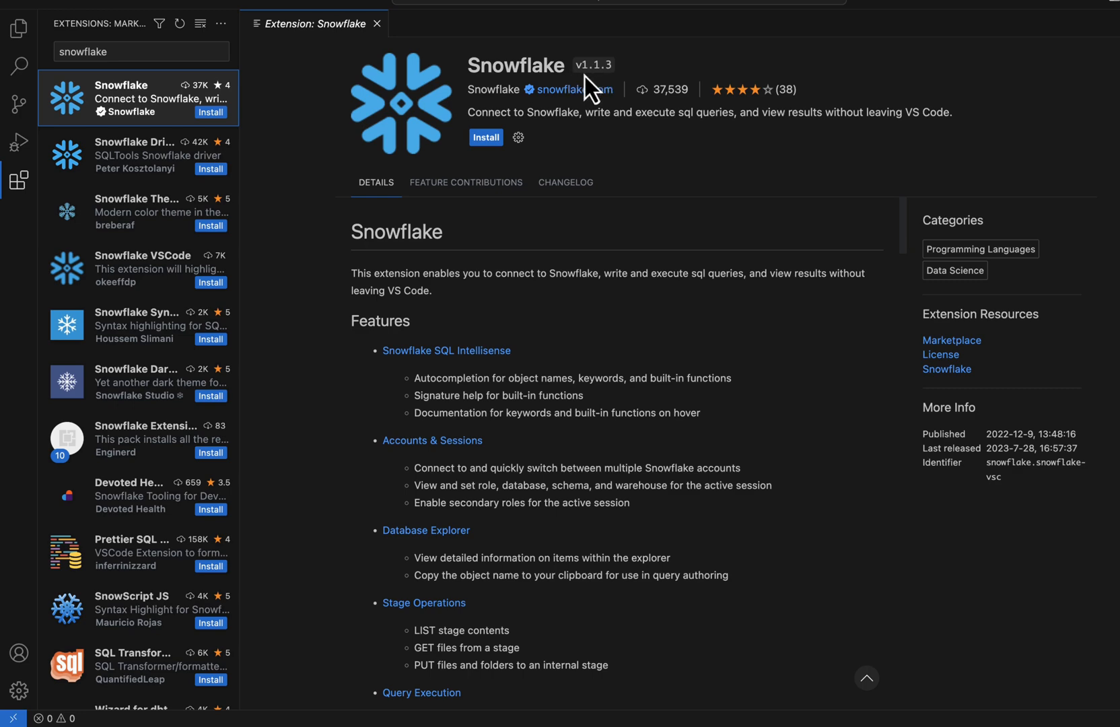
pyautogui.click(485, 137)
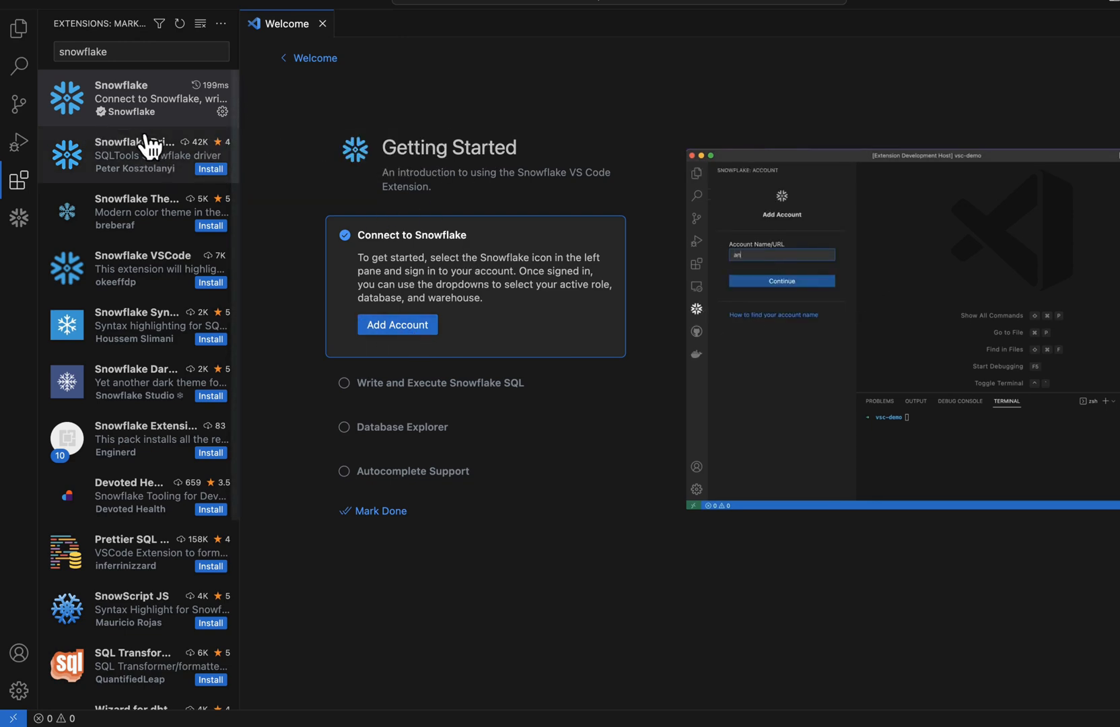
# - Enter the account URL ending in snowflakecomputing.com into the Snowflake Add Account form
pyautogui.click(781, 280)
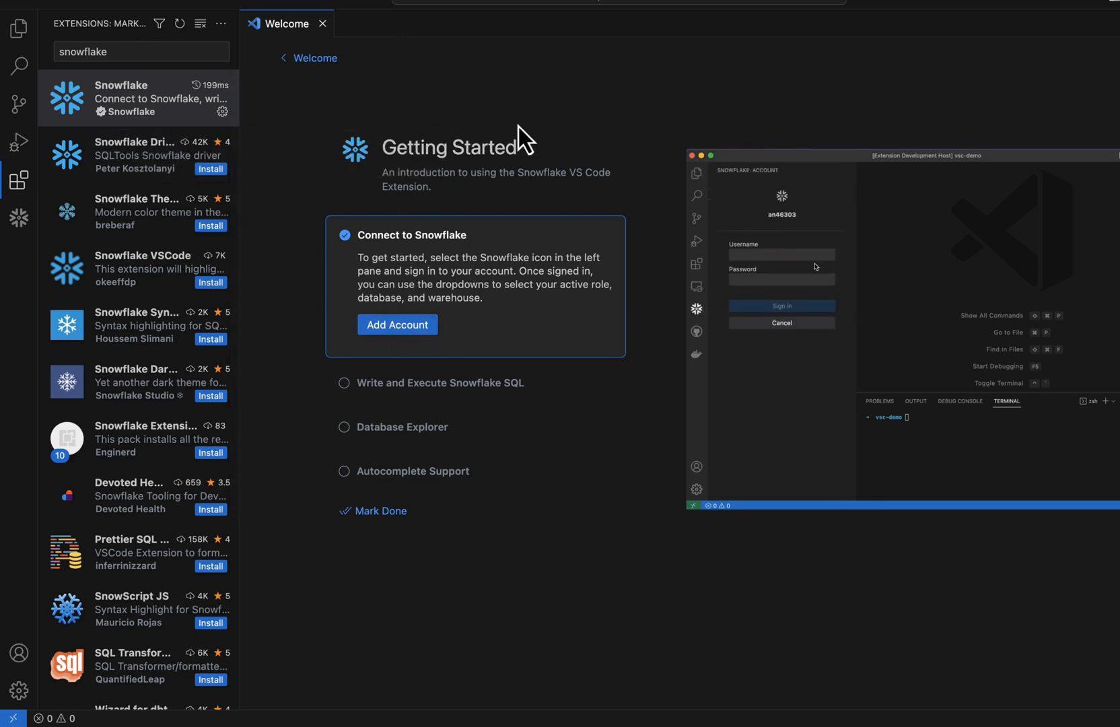
pyautogui.write('PUBLIC_ONLY')
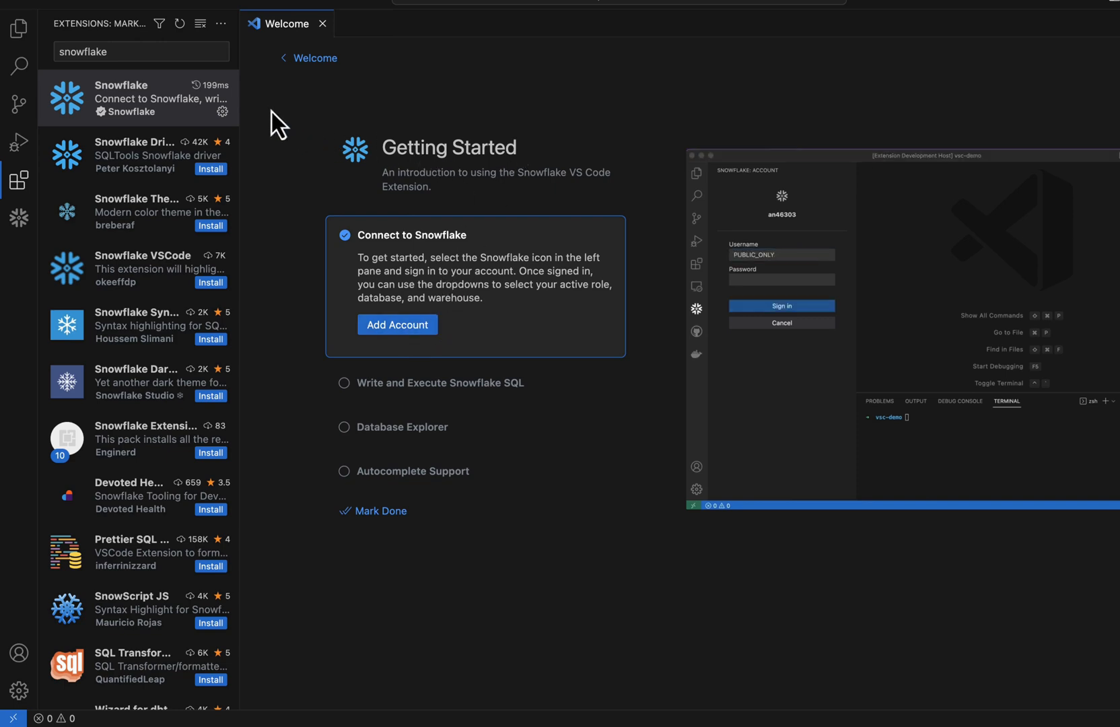
pyautogui.click(19, 218)
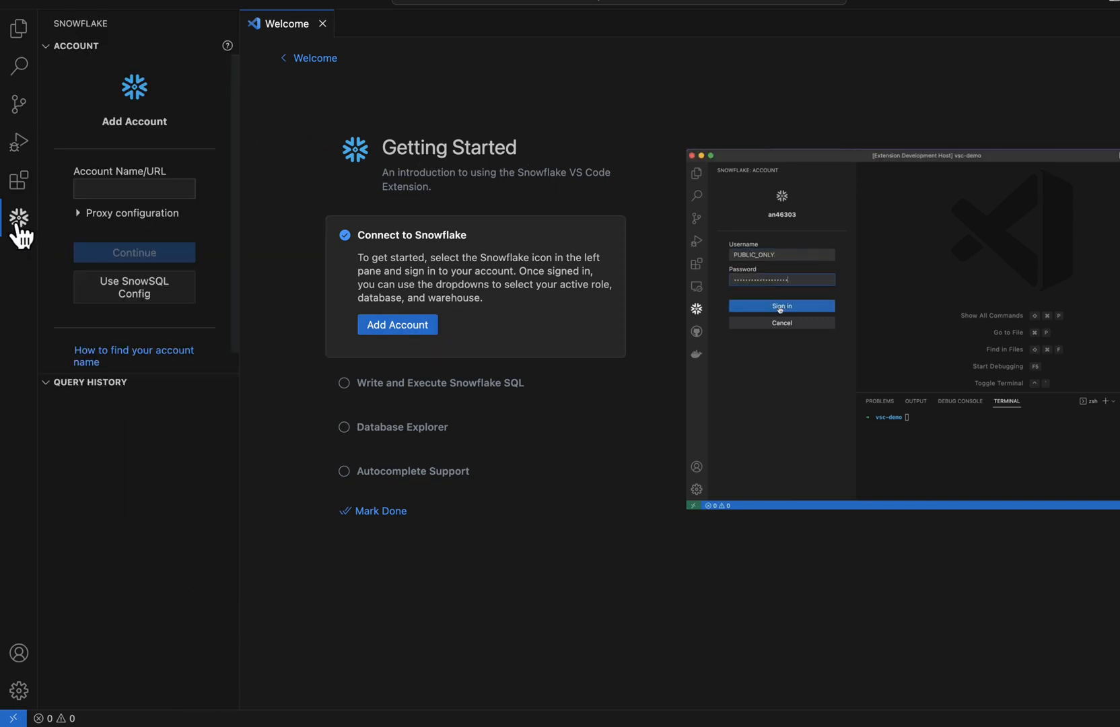
pyautogui.click(781, 306)
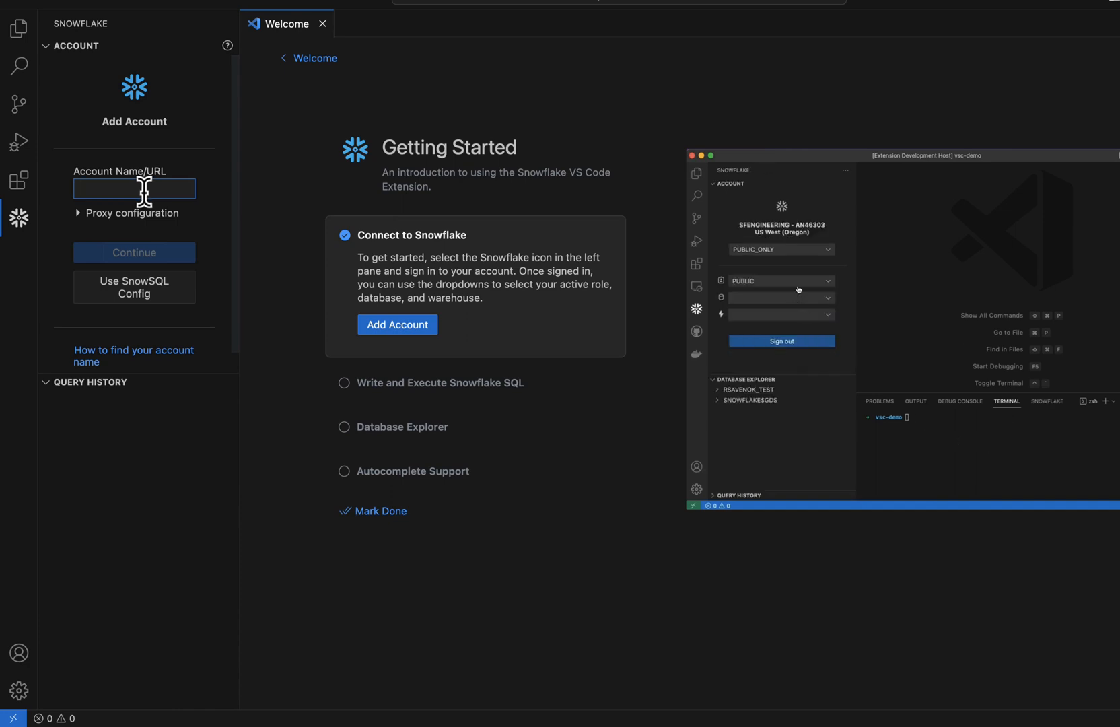
pyautogui.click(781, 298)
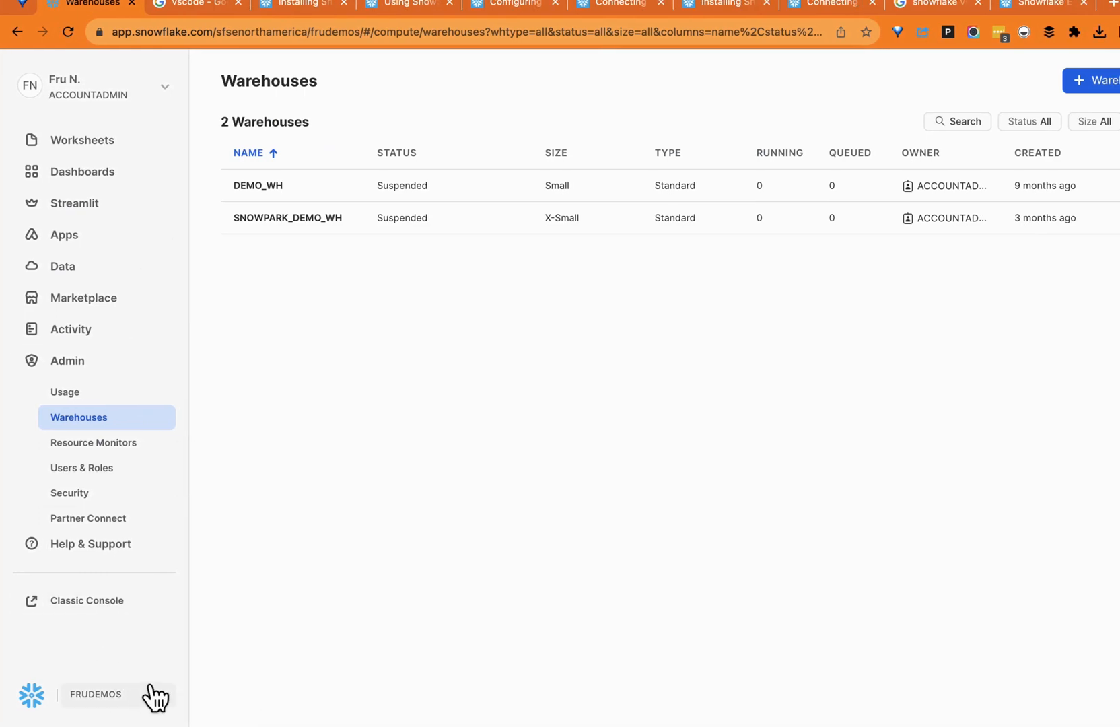
pyautogui.click(95, 694)
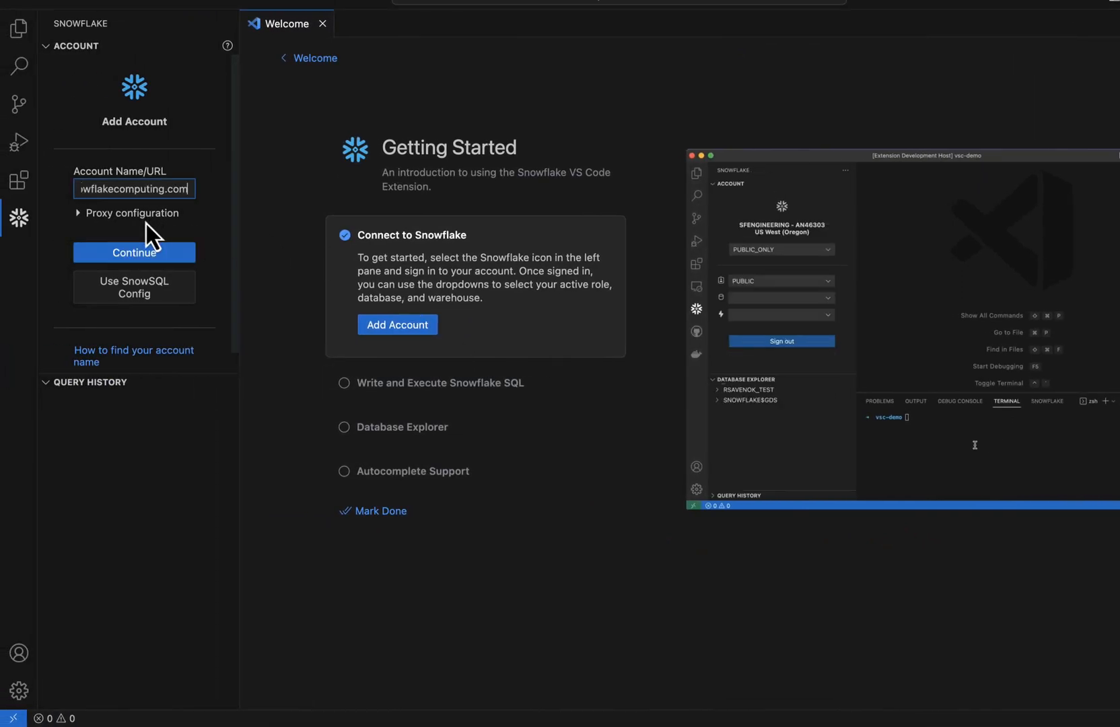
# - Continue to the username/password sign-in and try its credential fields
pyautogui.click(134, 251)
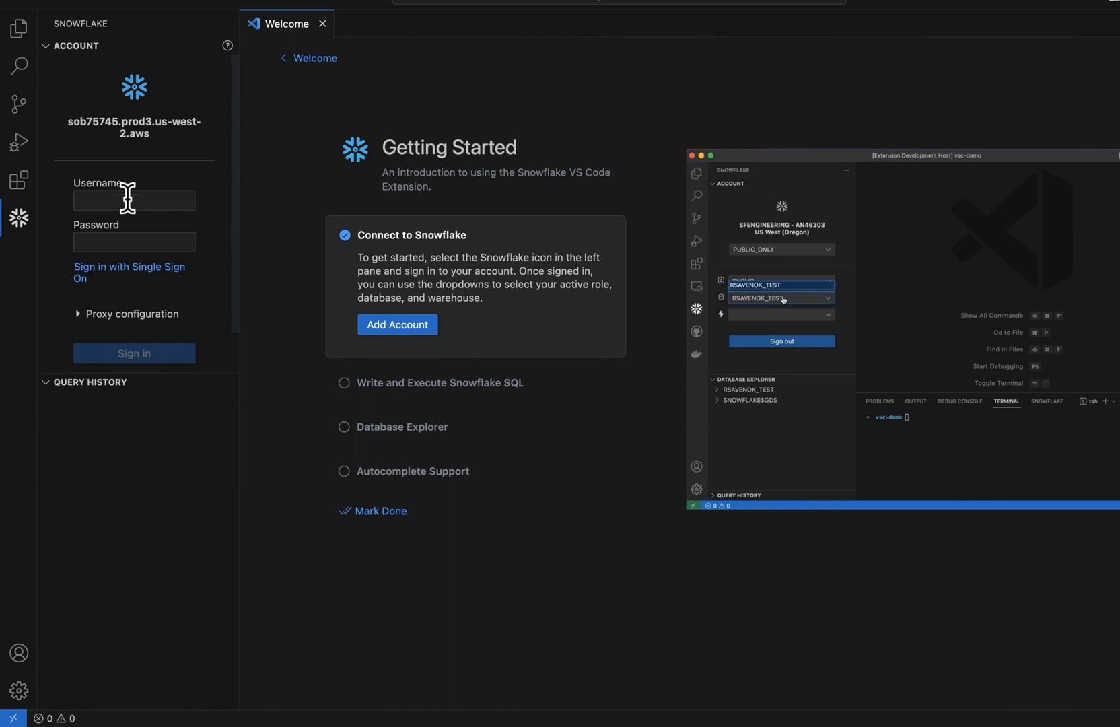
pyautogui.click(780, 280)
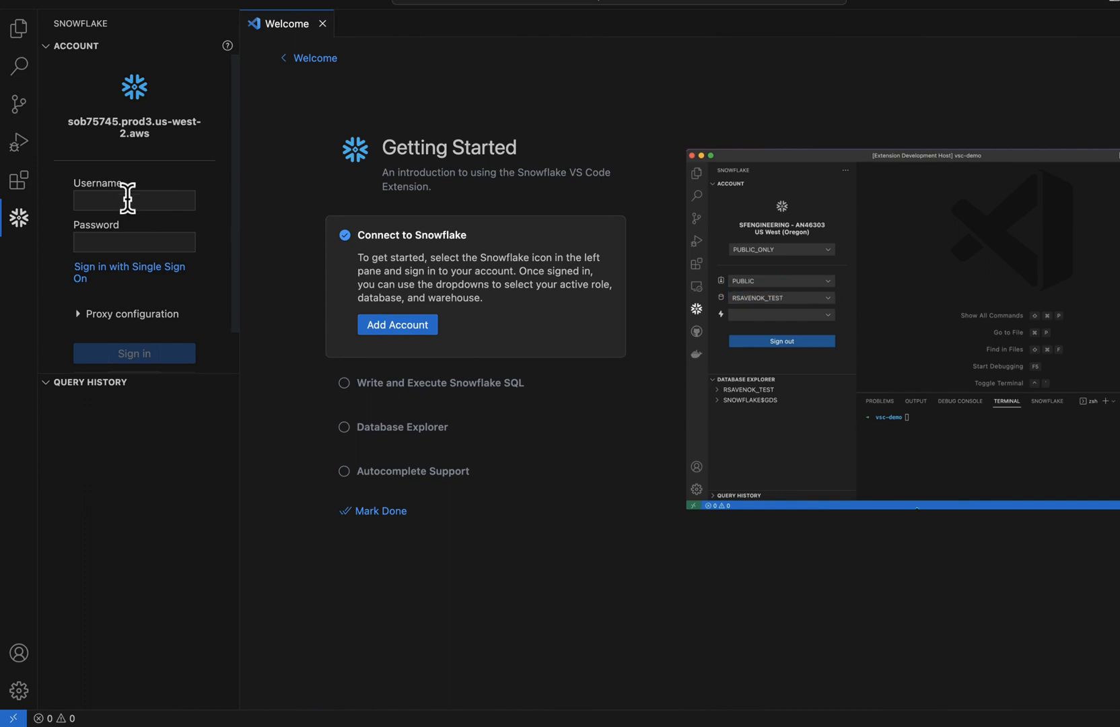
pyautogui.click(696, 172)
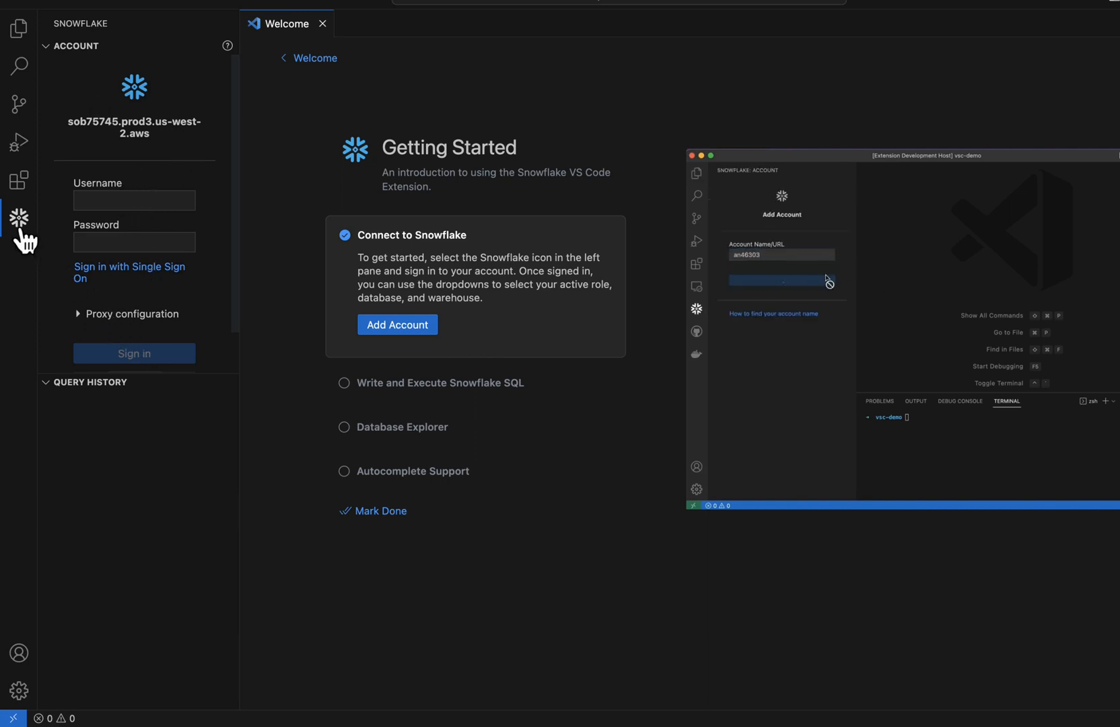
pyautogui.moveTo(19, 218)
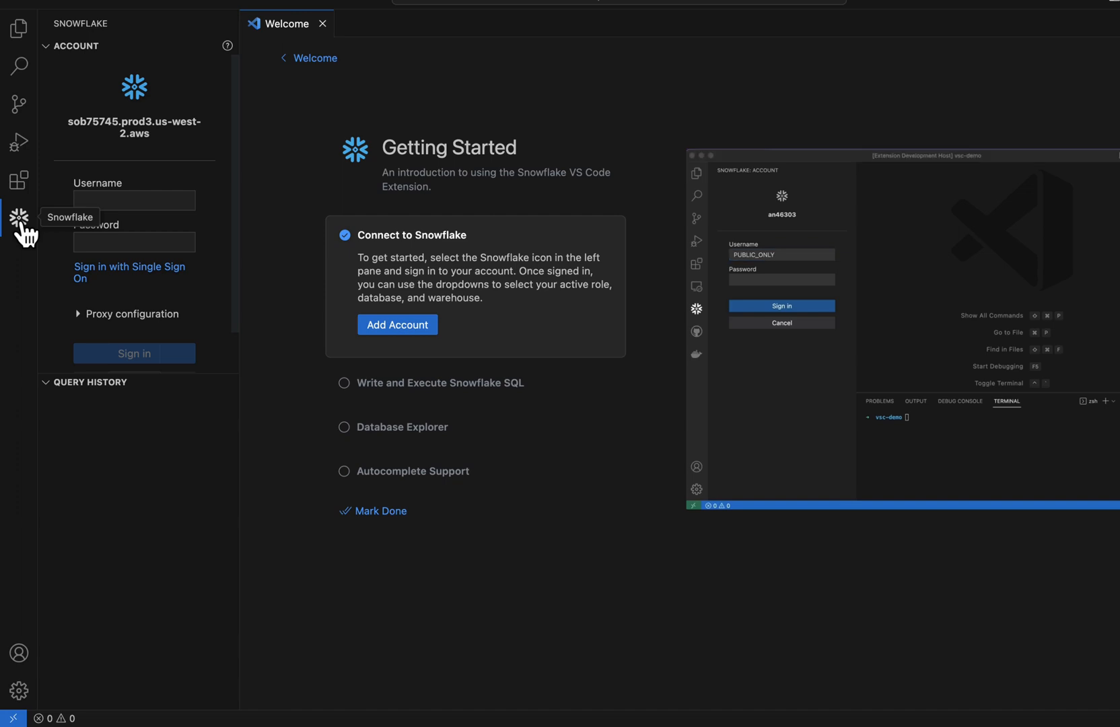
pyautogui.write('password')
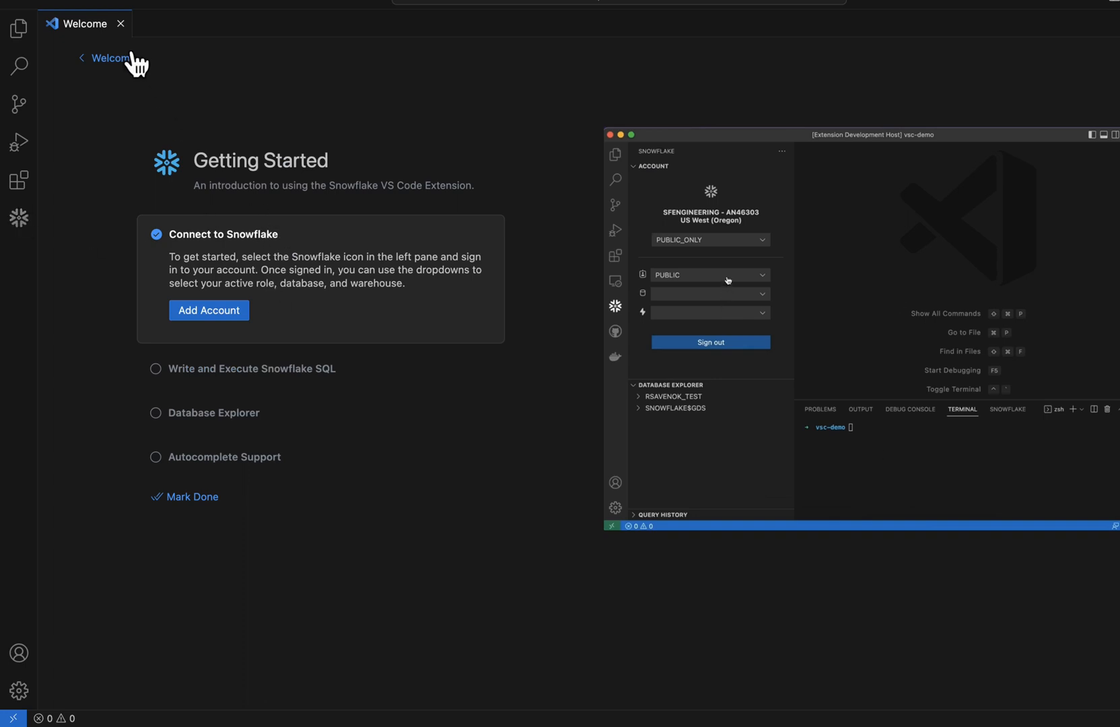
# - Switch to Use SnowSQL Config sign-in and reach the SnowSQL config path setting
pyautogui.click(19, 218)
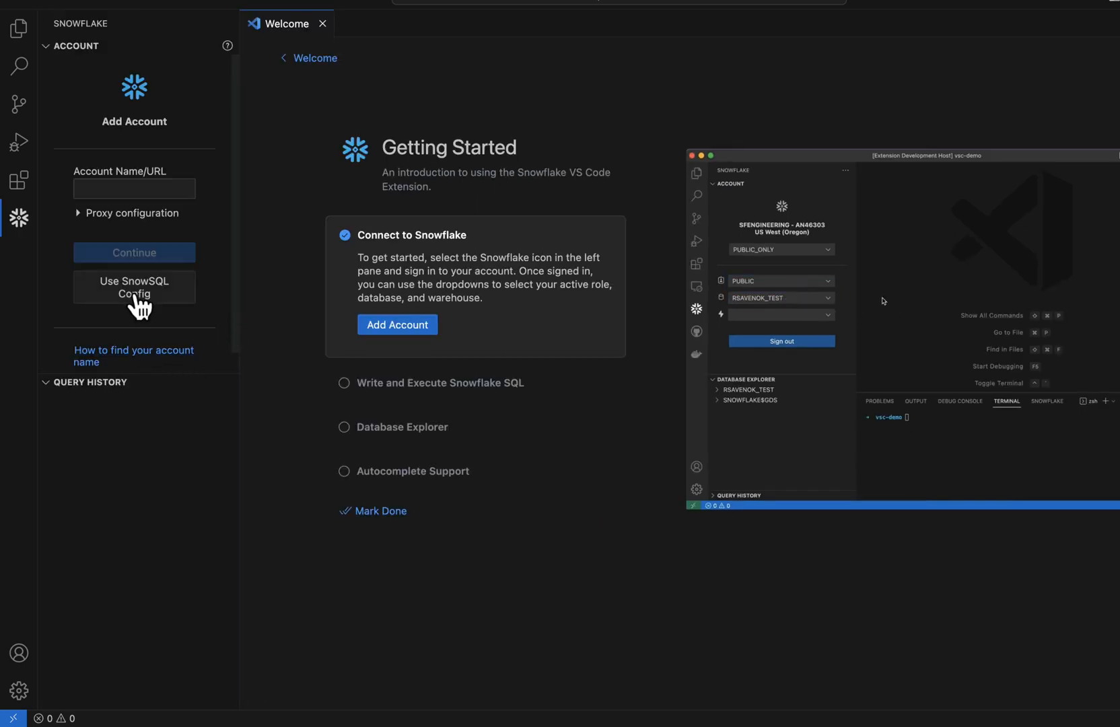
pyautogui.click(697, 172)
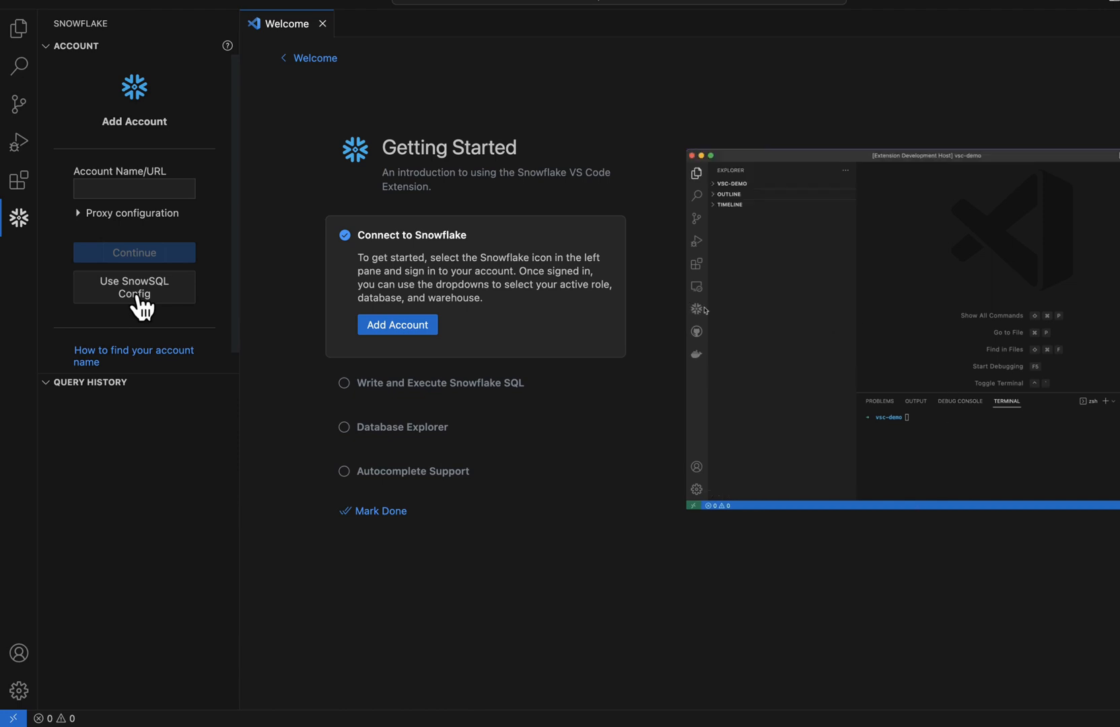
pyautogui.click(133, 287)
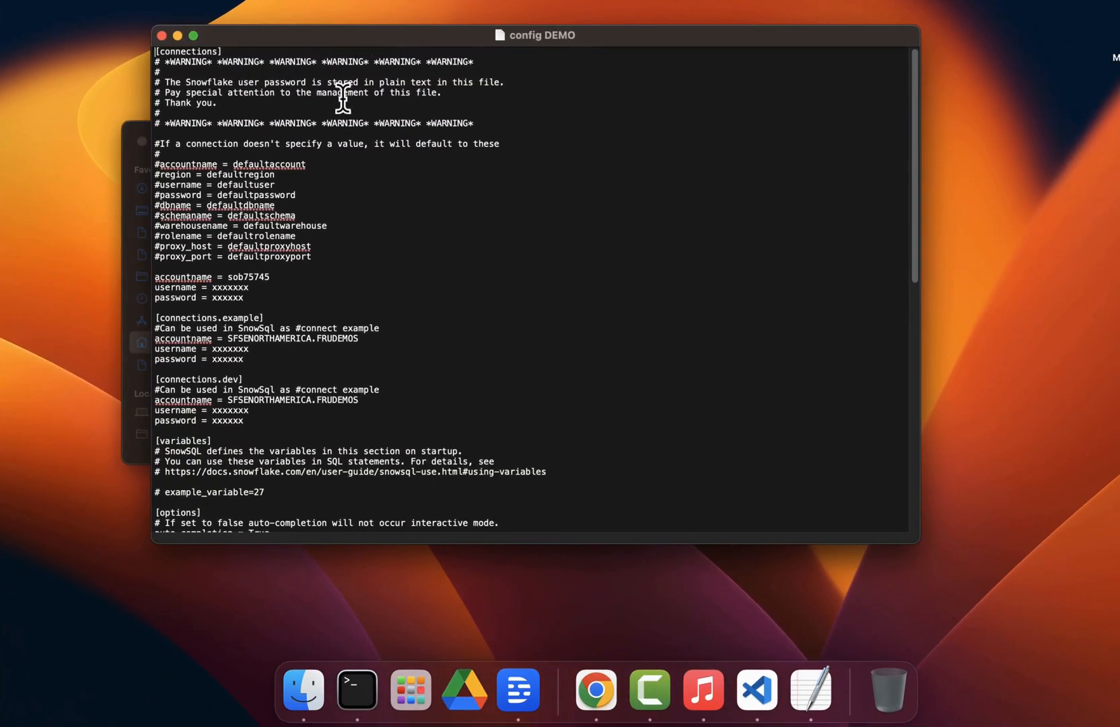
pyautogui.moveTo(570, 67)
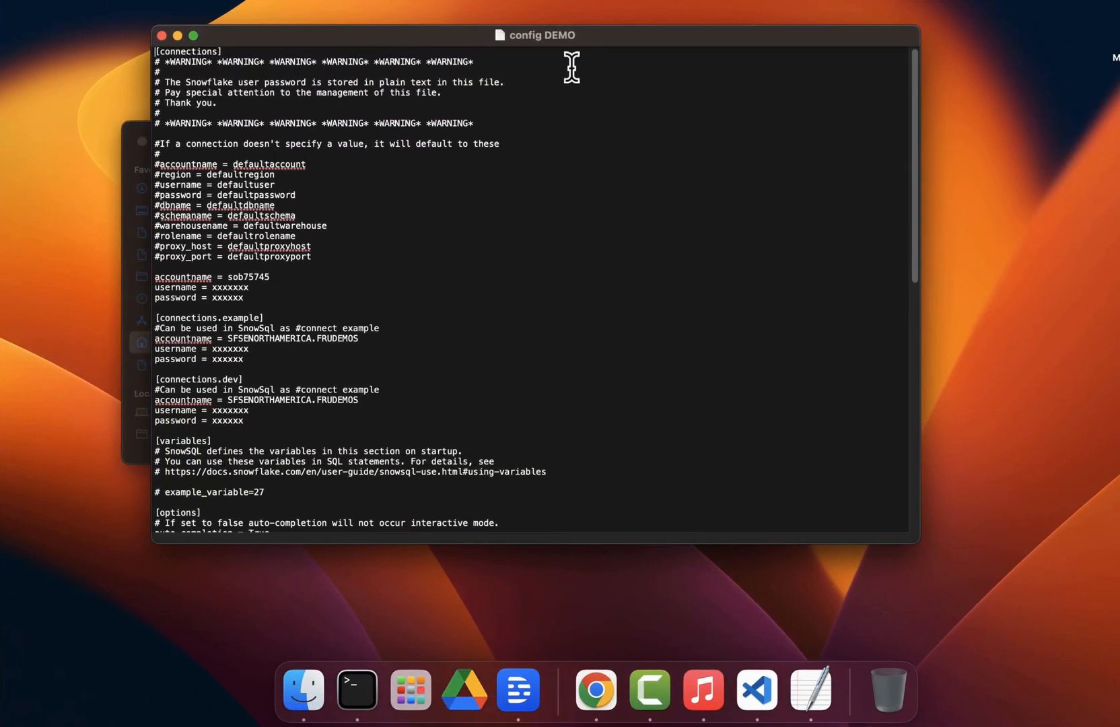
pyautogui.moveTo(231, 350)
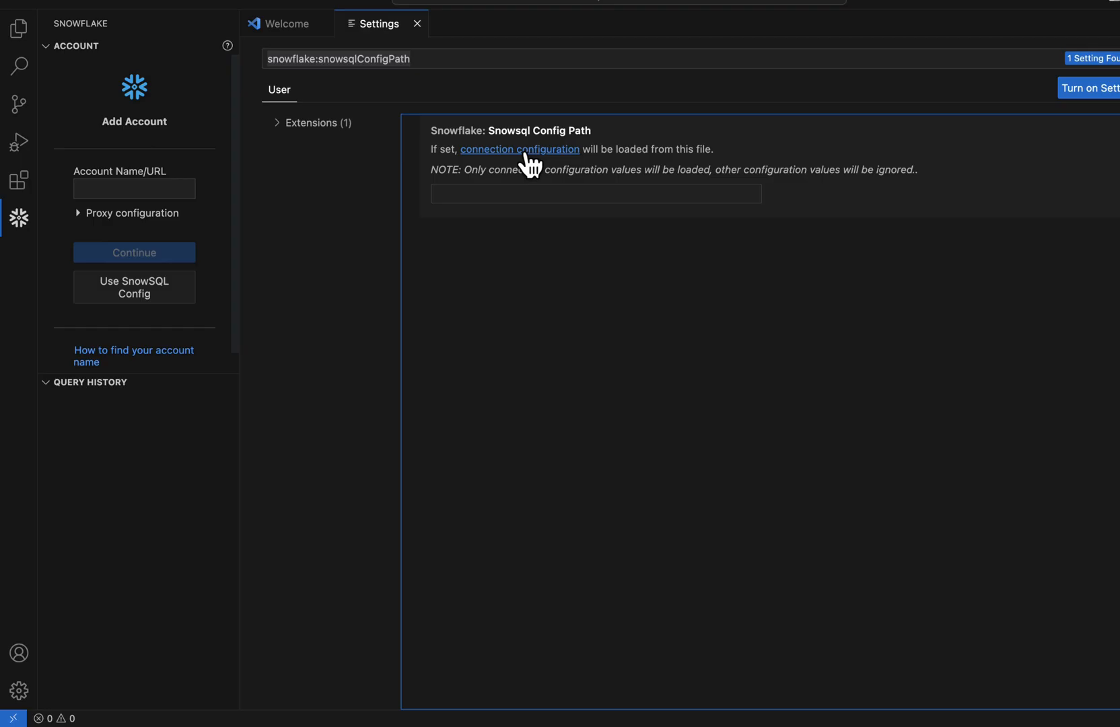
pyautogui.moveTo(520, 149)
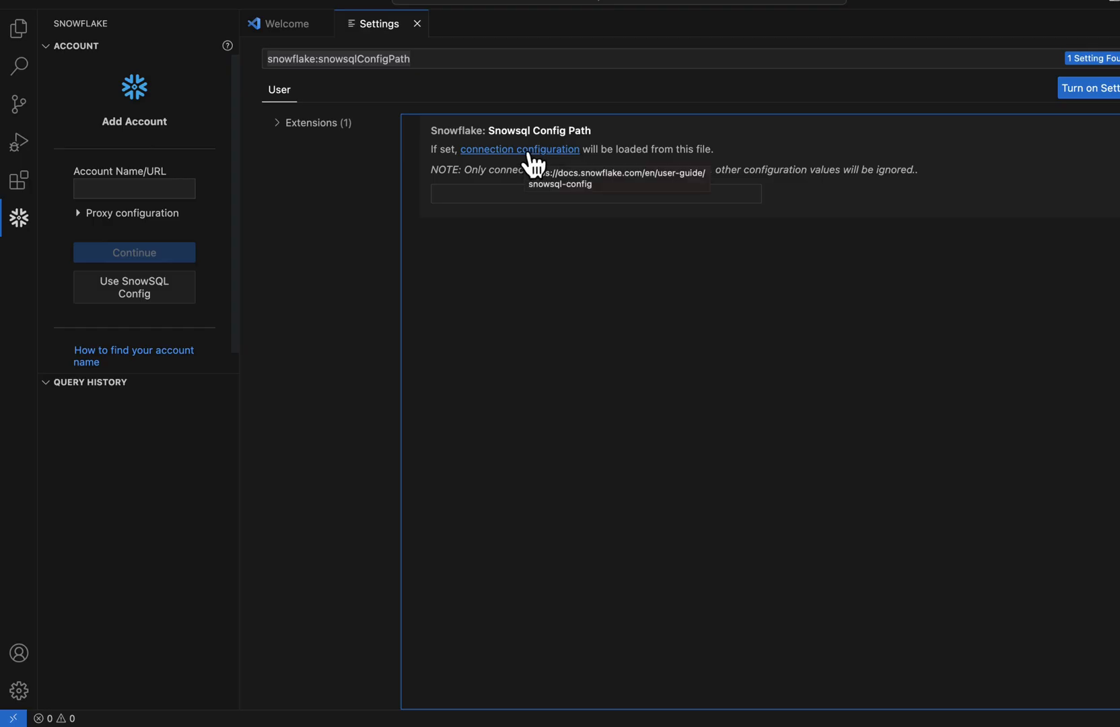
# - Read the Configuring SnowSQL docs down to the default ~/.snowsql/config file location
pyautogui.click(520, 149)
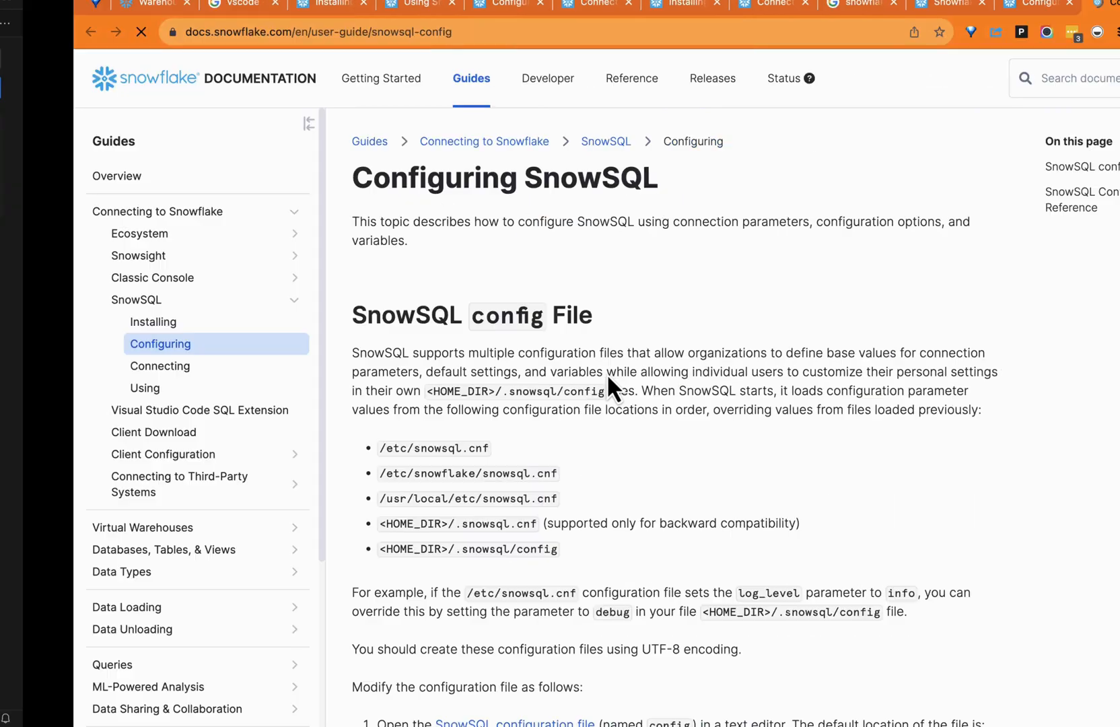
pyautogui.scroll(-3)
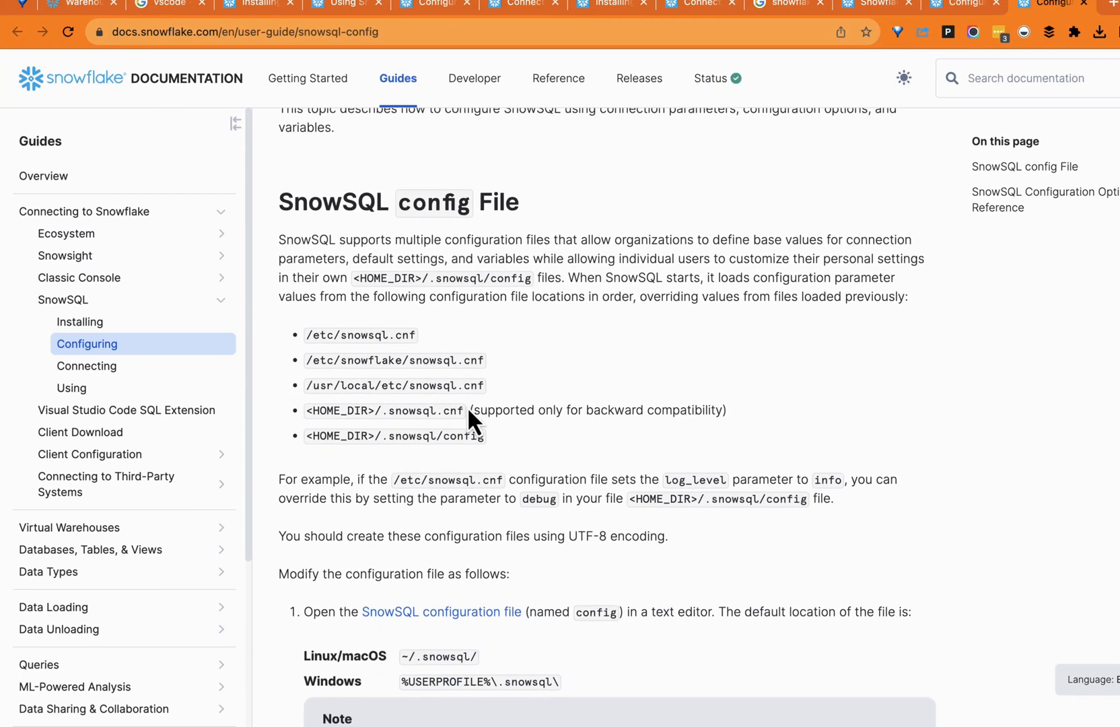
pyautogui.scroll(-3)
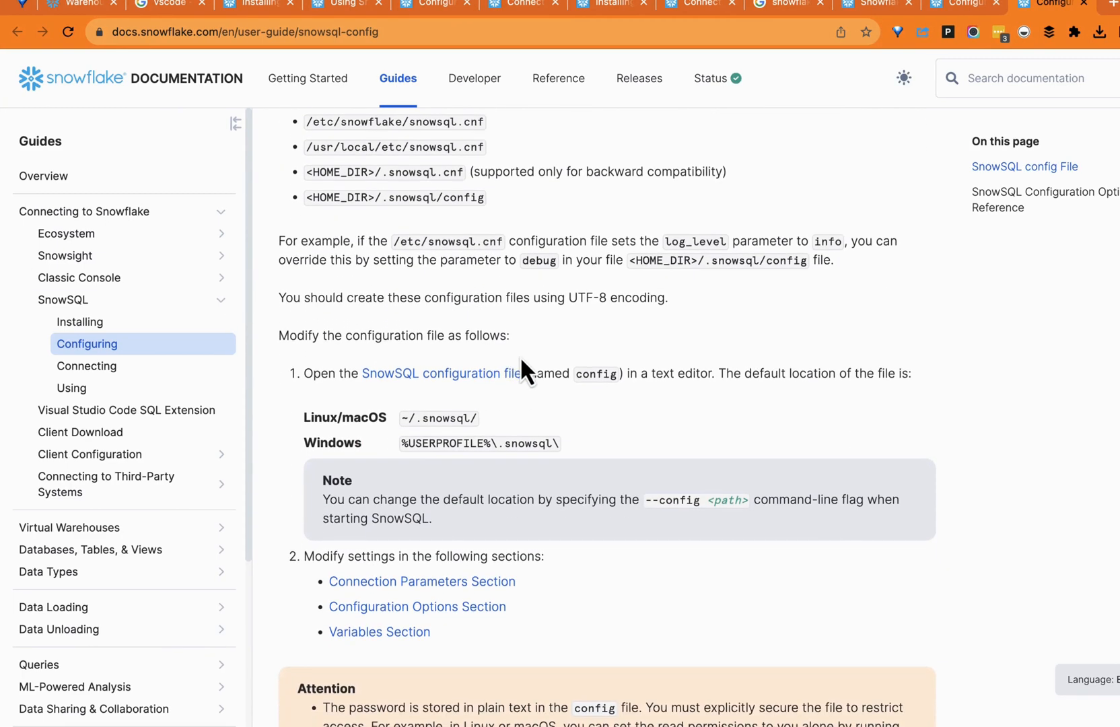
pyautogui.scroll(-3)
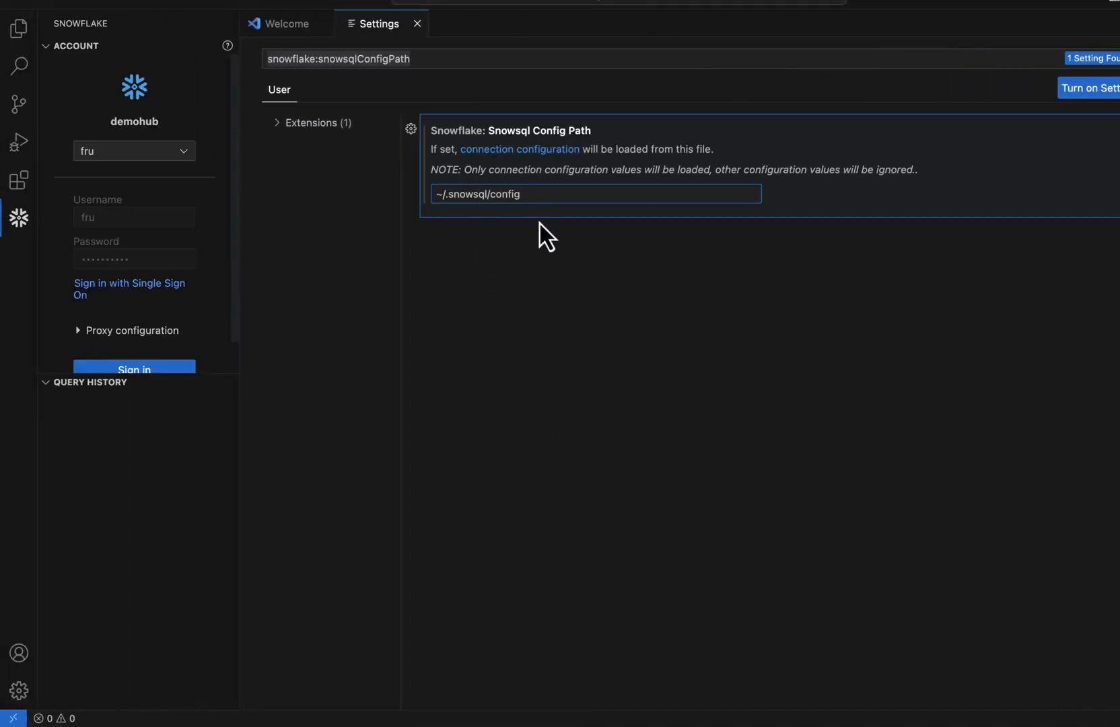
pyautogui.moveTo(386, 236)
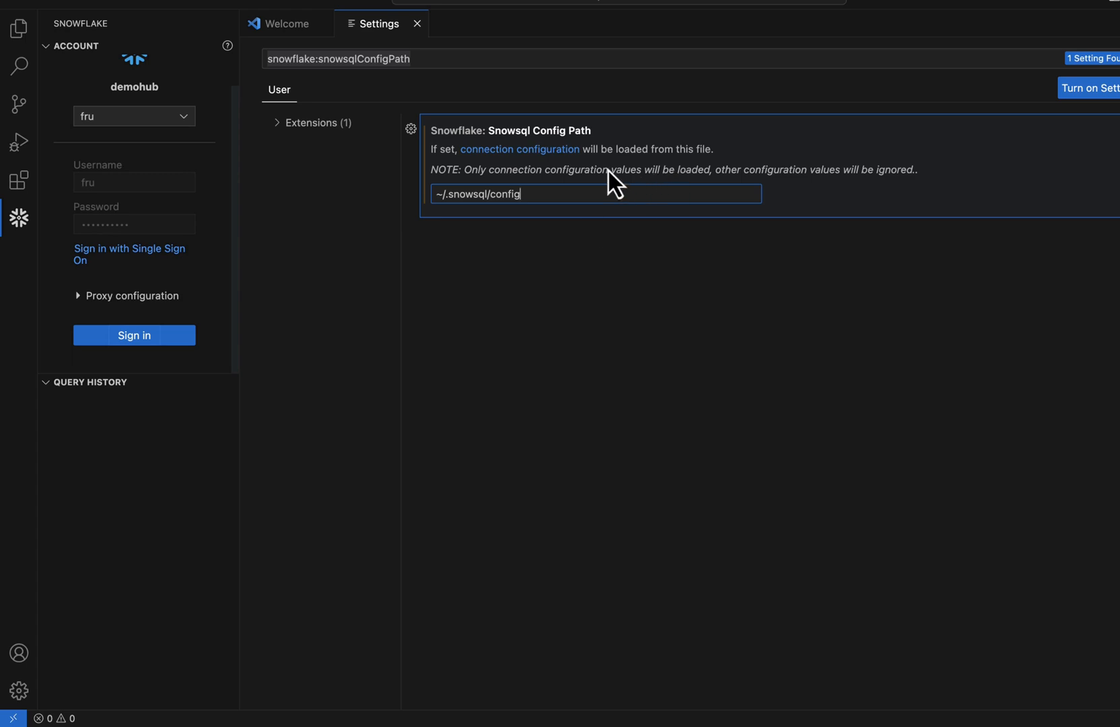
pyautogui.moveTo(641, 187)
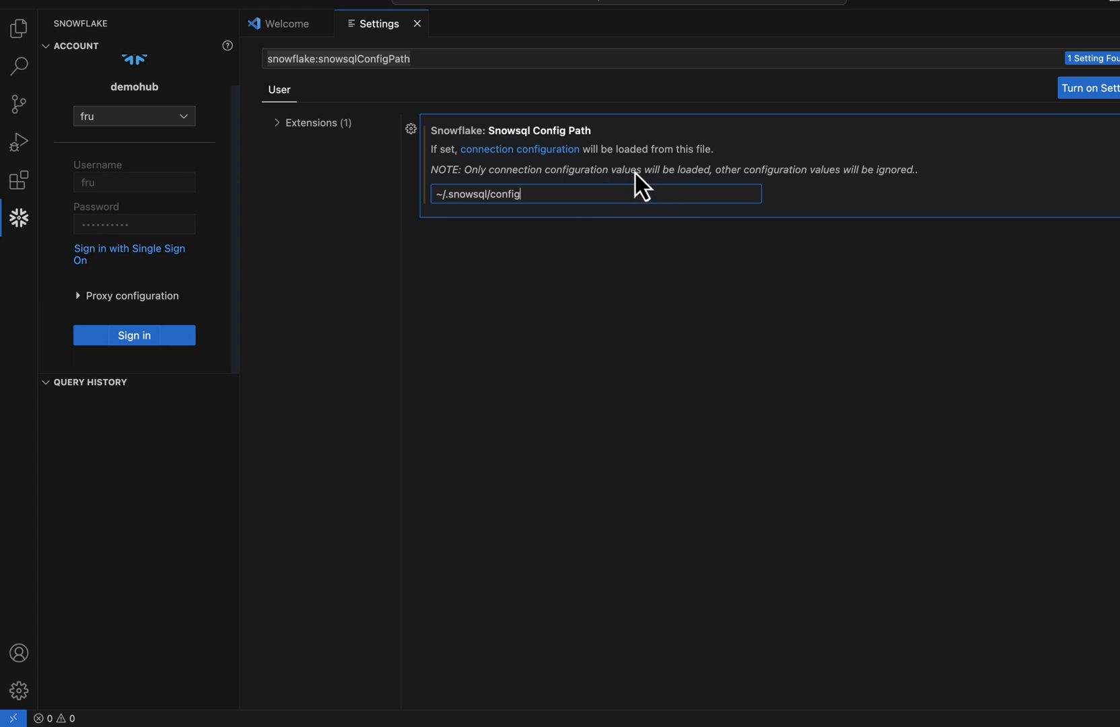
pyautogui.moveTo(870, 184)
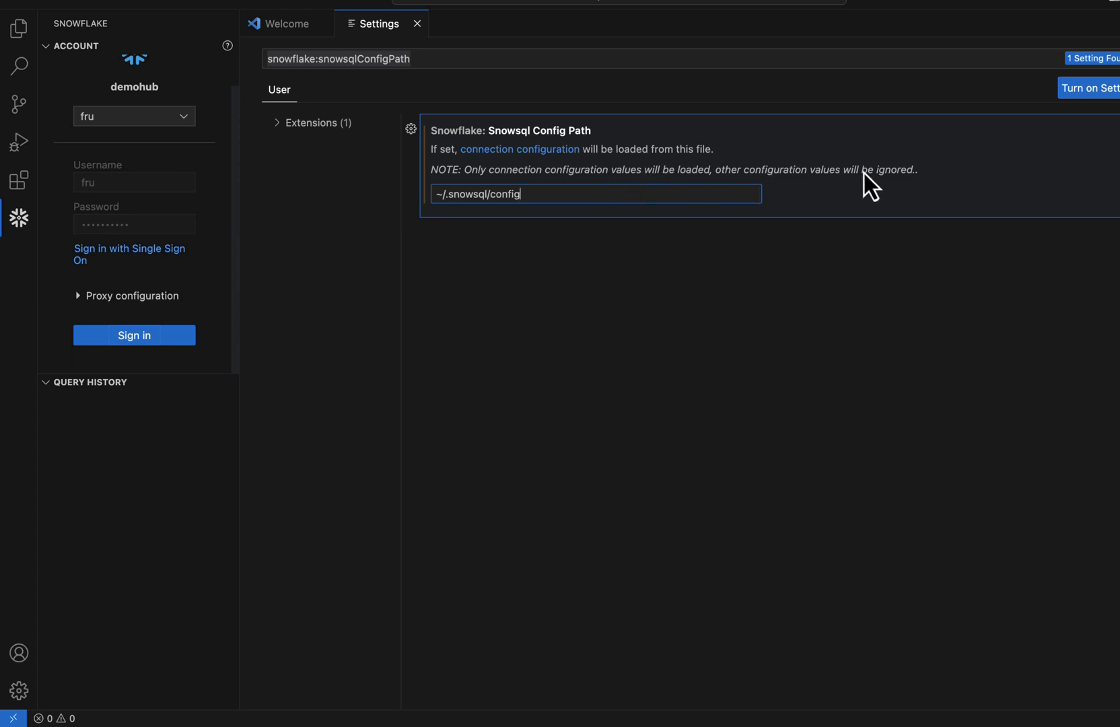
pyautogui.moveTo(817, 187)
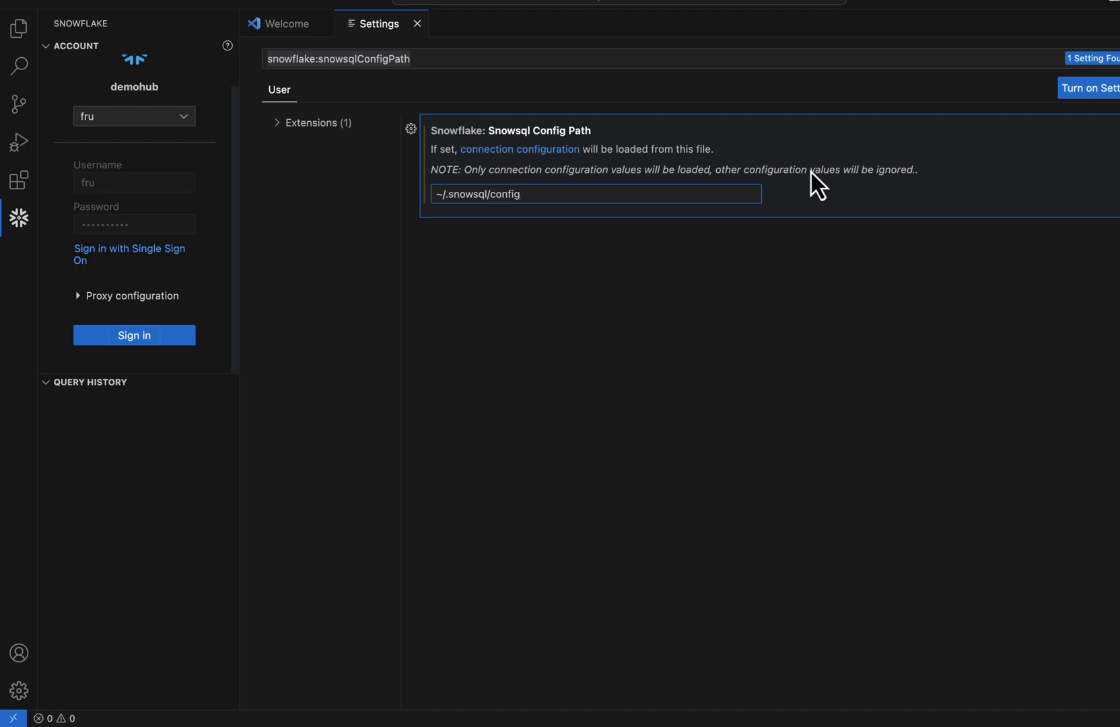
pyautogui.moveTo(574, 247)
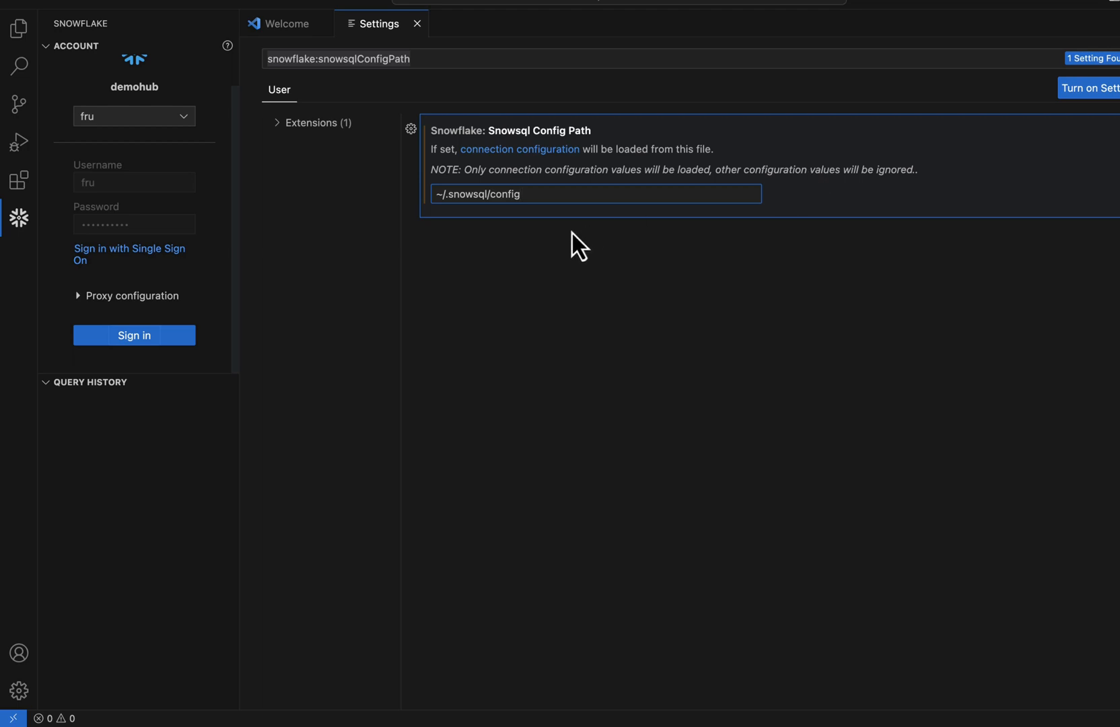
pyautogui.moveTo(238, 296)
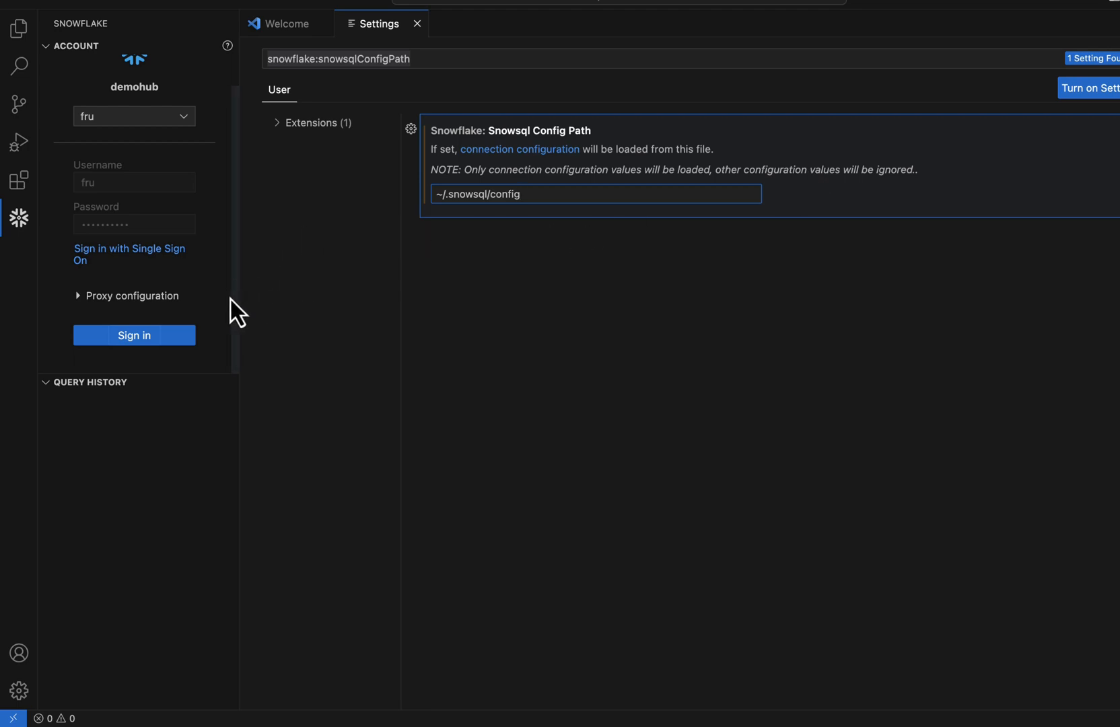
pyautogui.moveTo(146, 253)
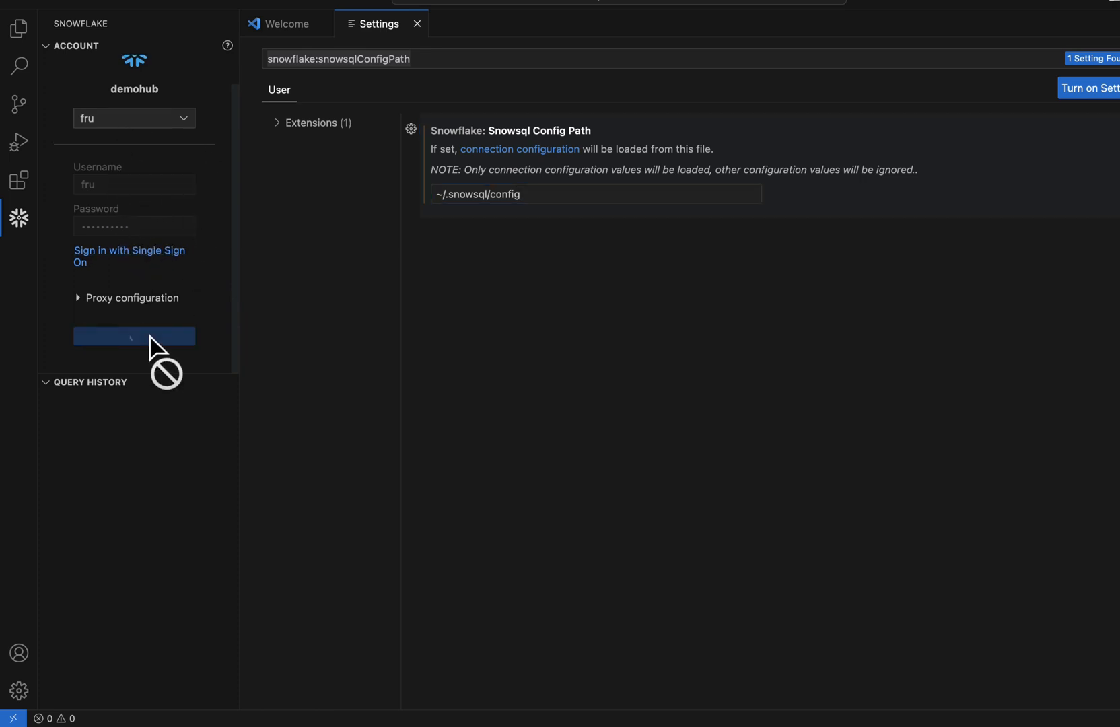
# - Sign in with the demohub connection and list DEMODB > PUBLIC tables such as CUSTOMERS_FAKE_1 and DEMO_1
pyautogui.click(134, 336)
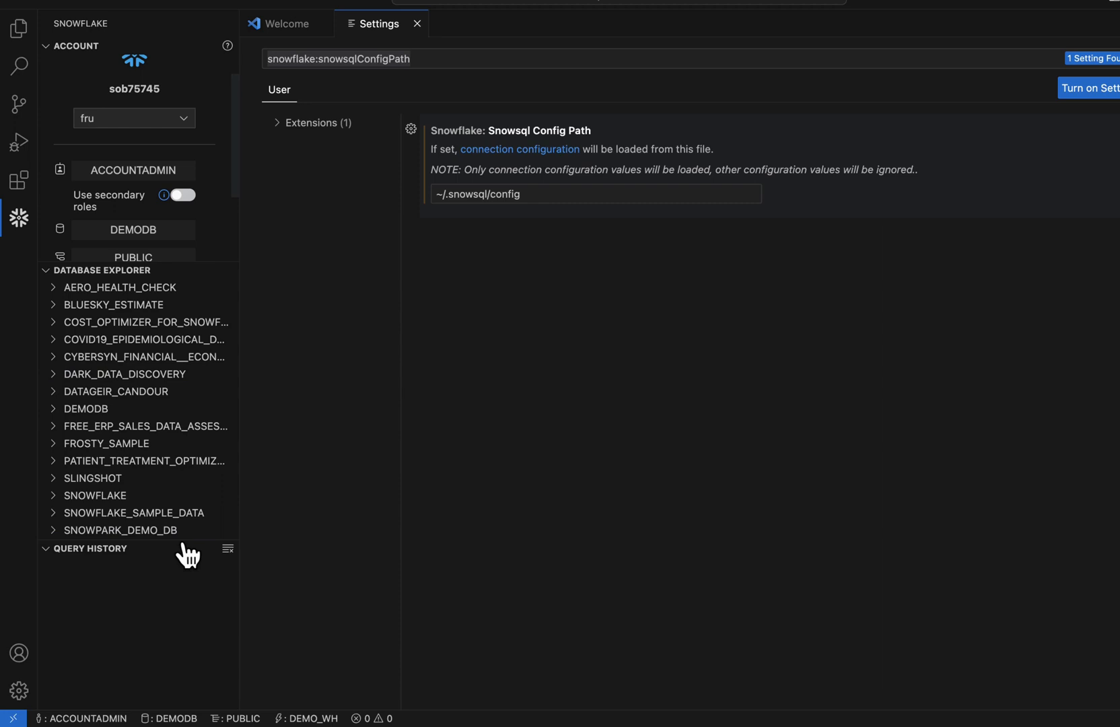
pyautogui.scroll(-3)
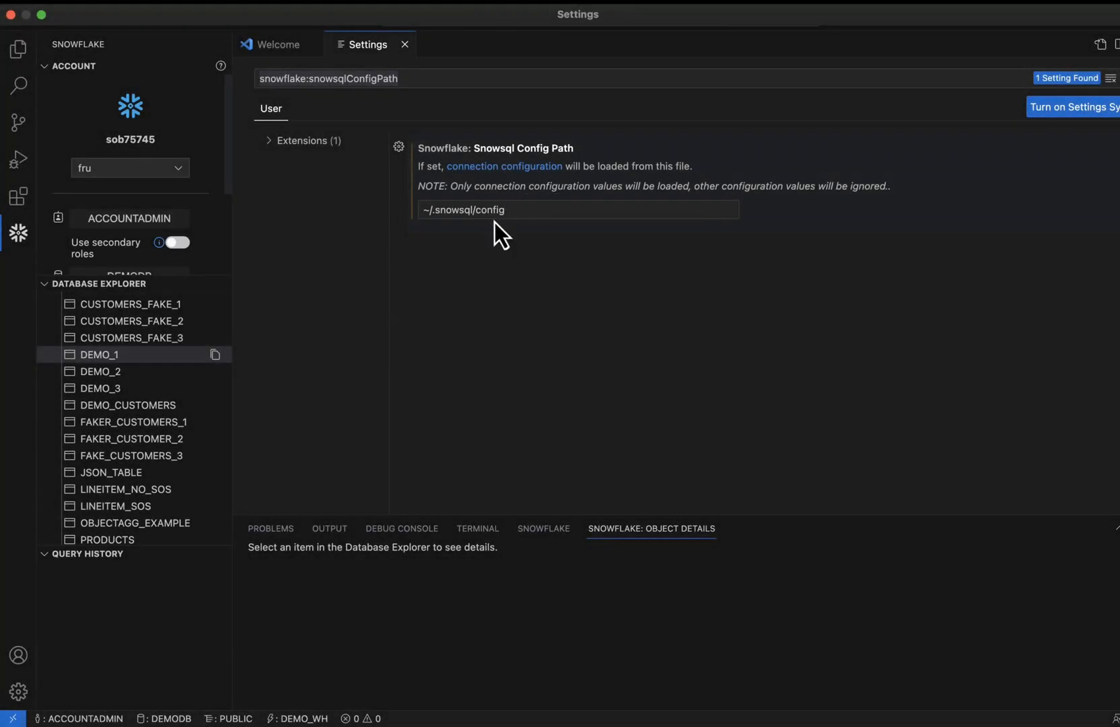
pyautogui.moveTo(510, 213)
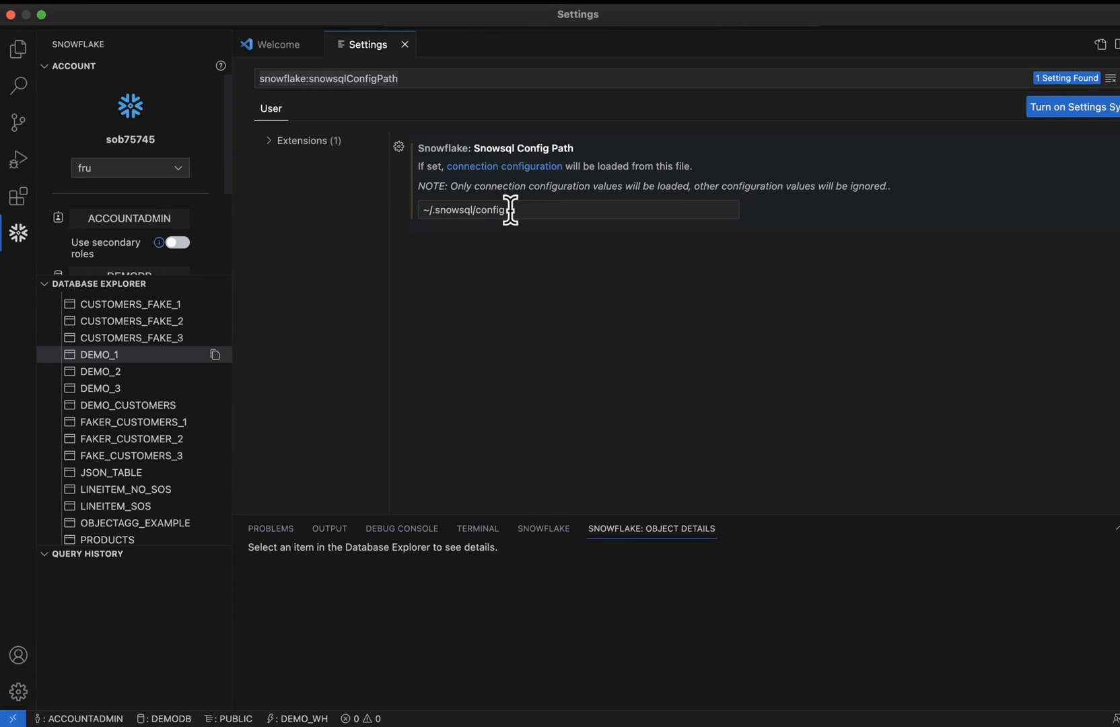
# - Show the sob75745 and demohub connections loaded from the SnowSQL config
pyautogui.click(130, 168)
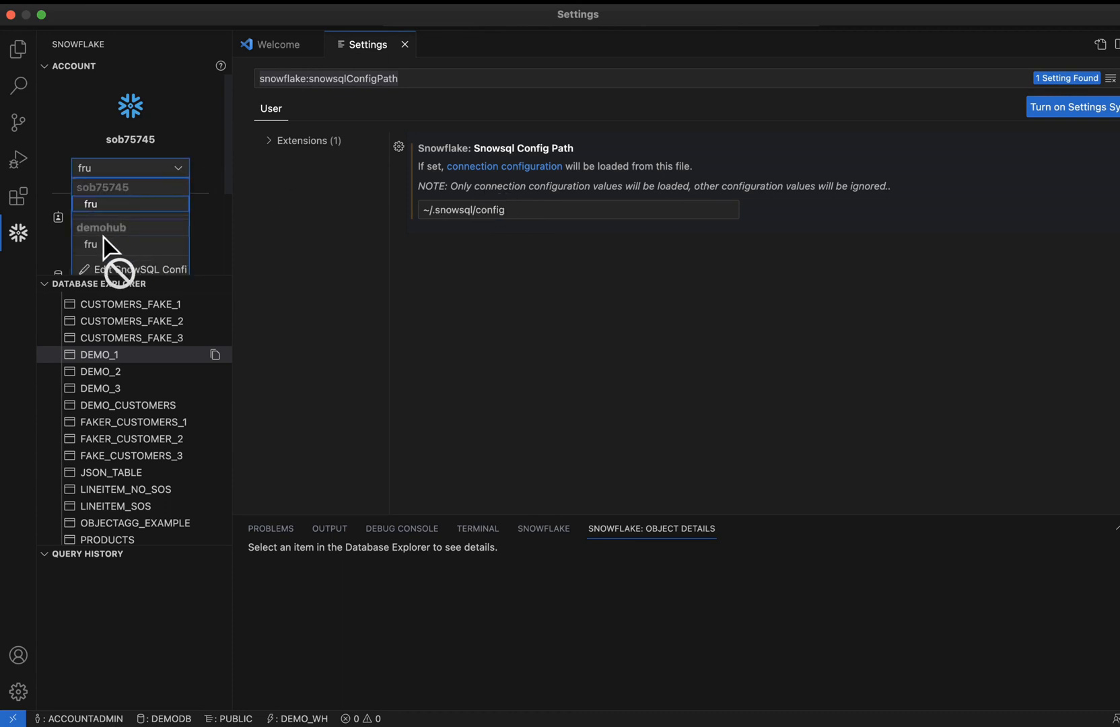
pyautogui.moveTo(114, 245)
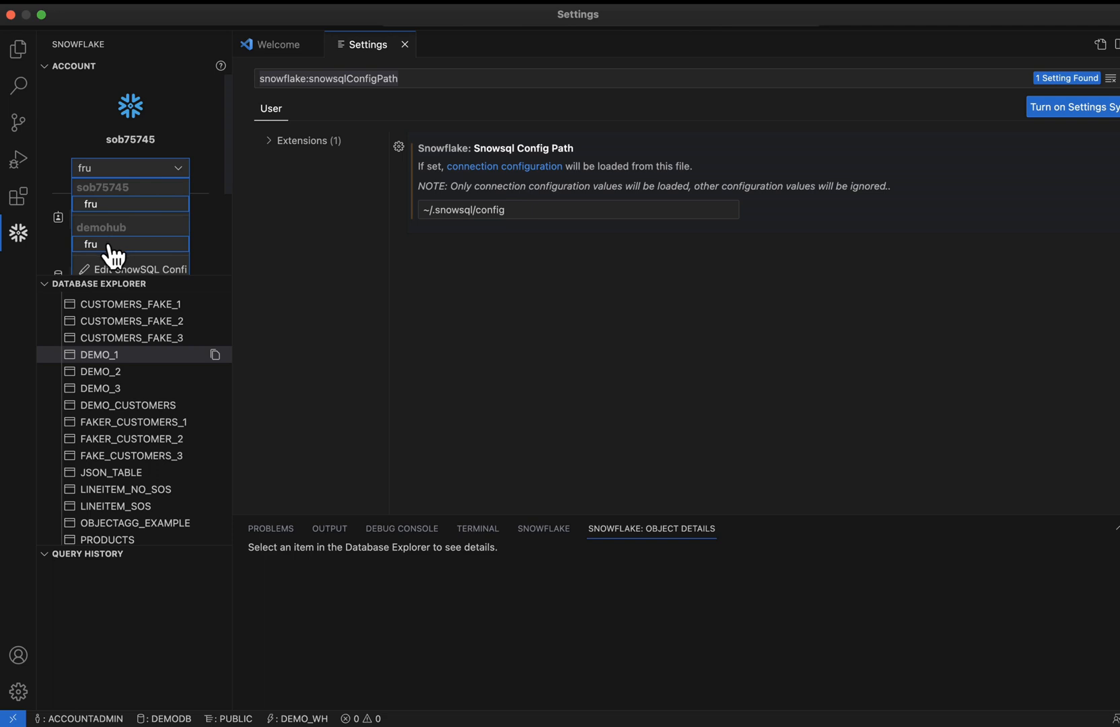
pyautogui.moveTo(114, 207)
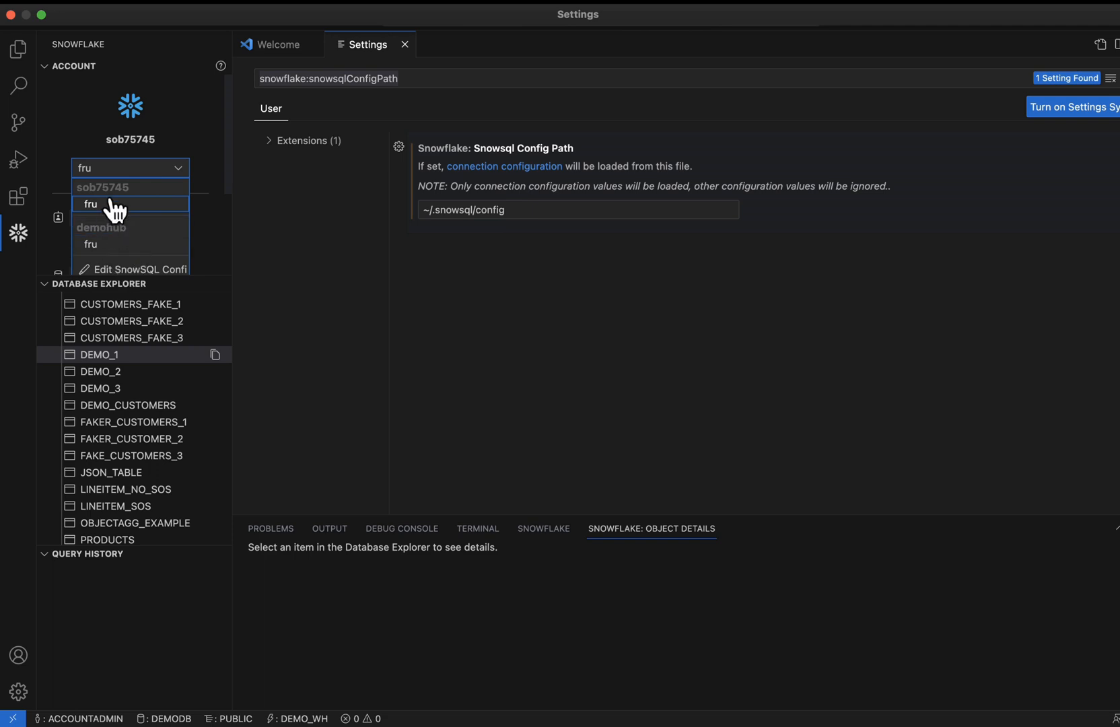
pyautogui.moveTo(115, 225)
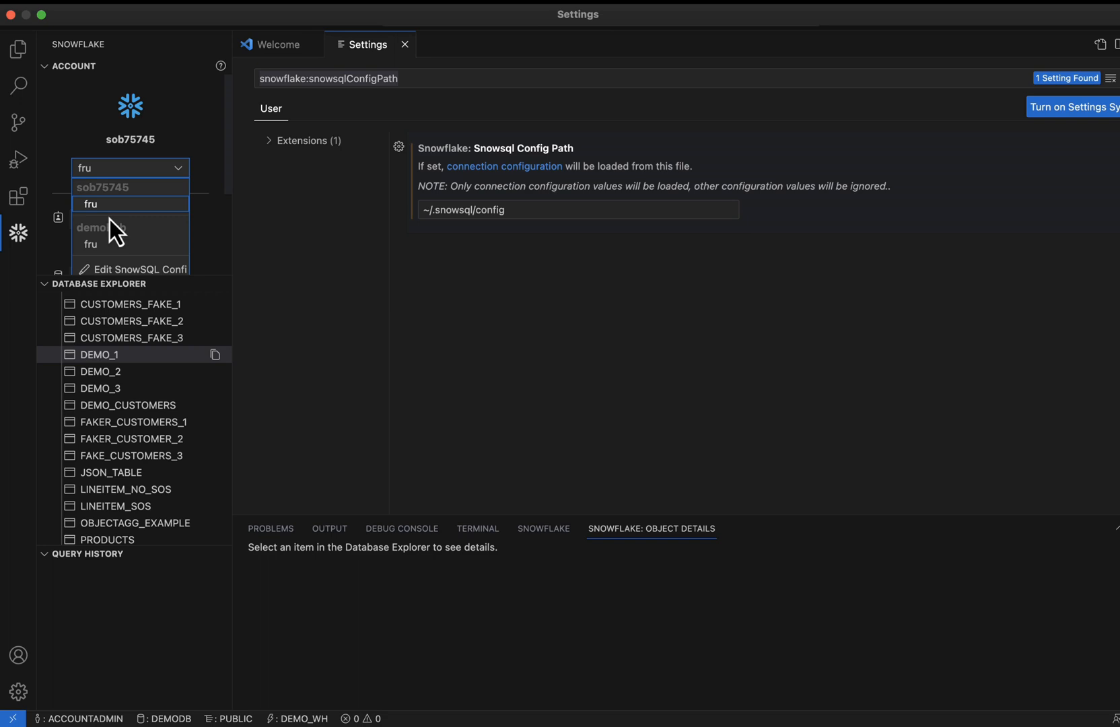
pyautogui.moveTo(152, 212)
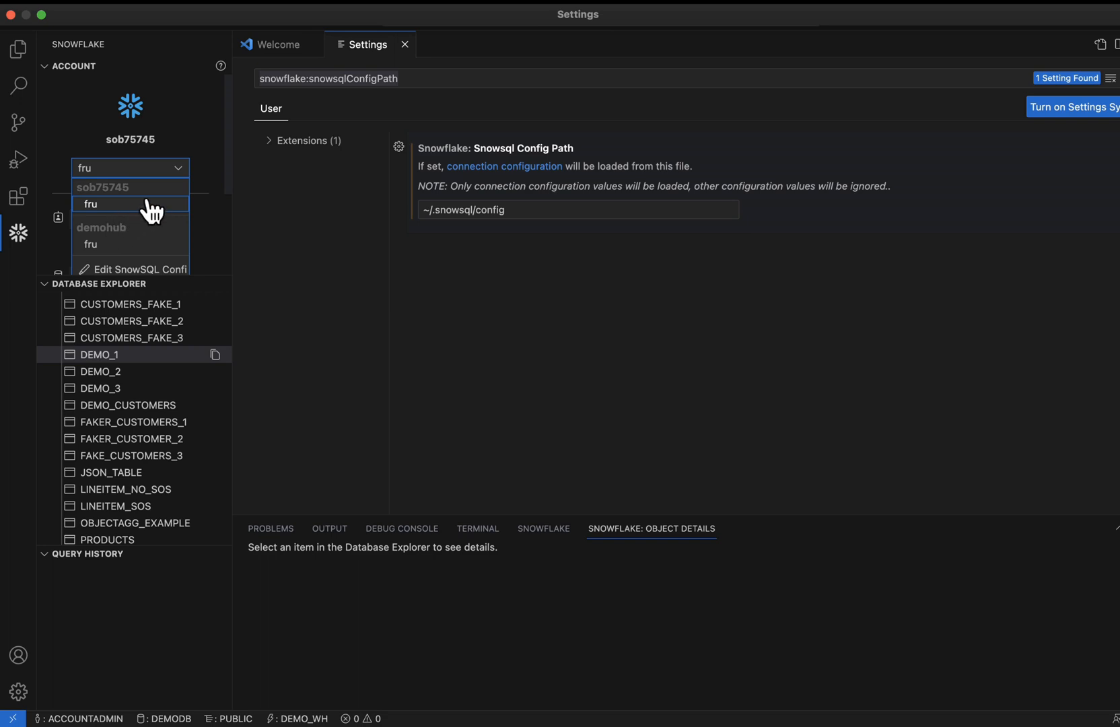
pyautogui.moveTo(168, 214)
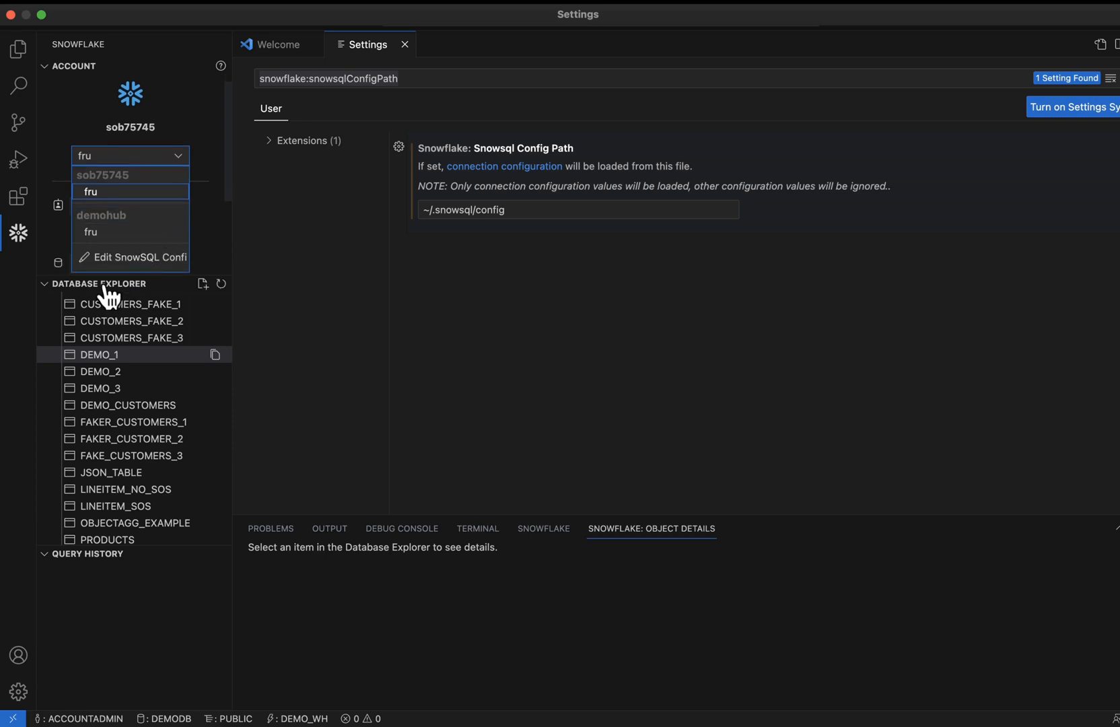
pyautogui.moveTo(97, 268)
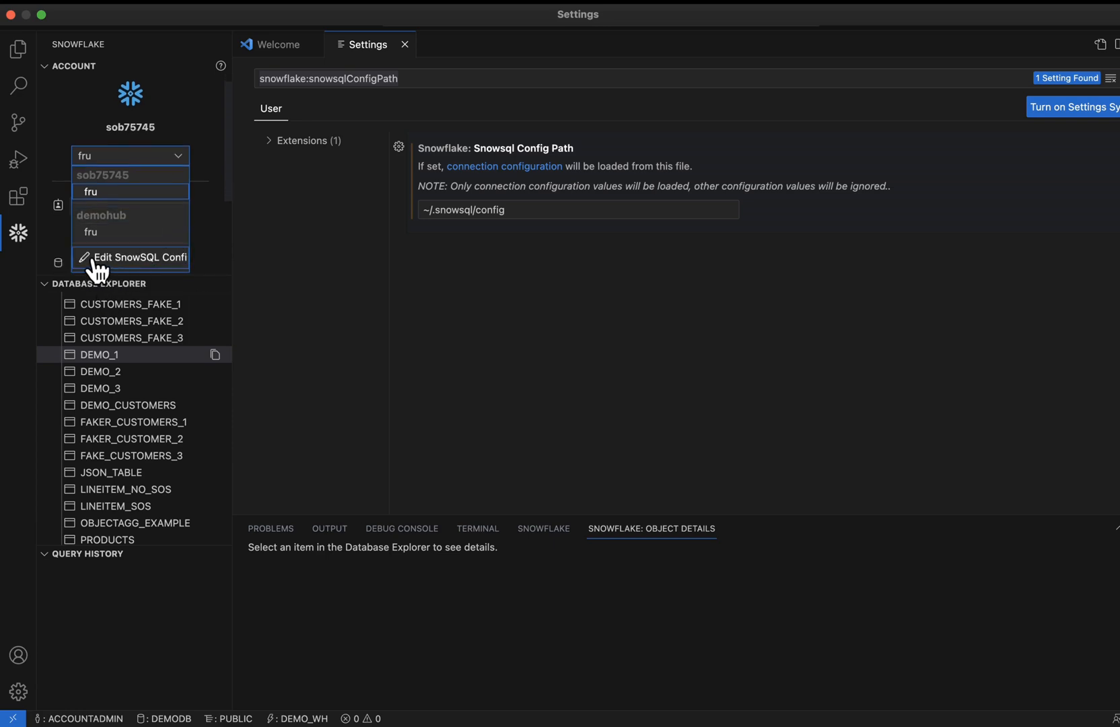
pyautogui.moveTo(147, 274)
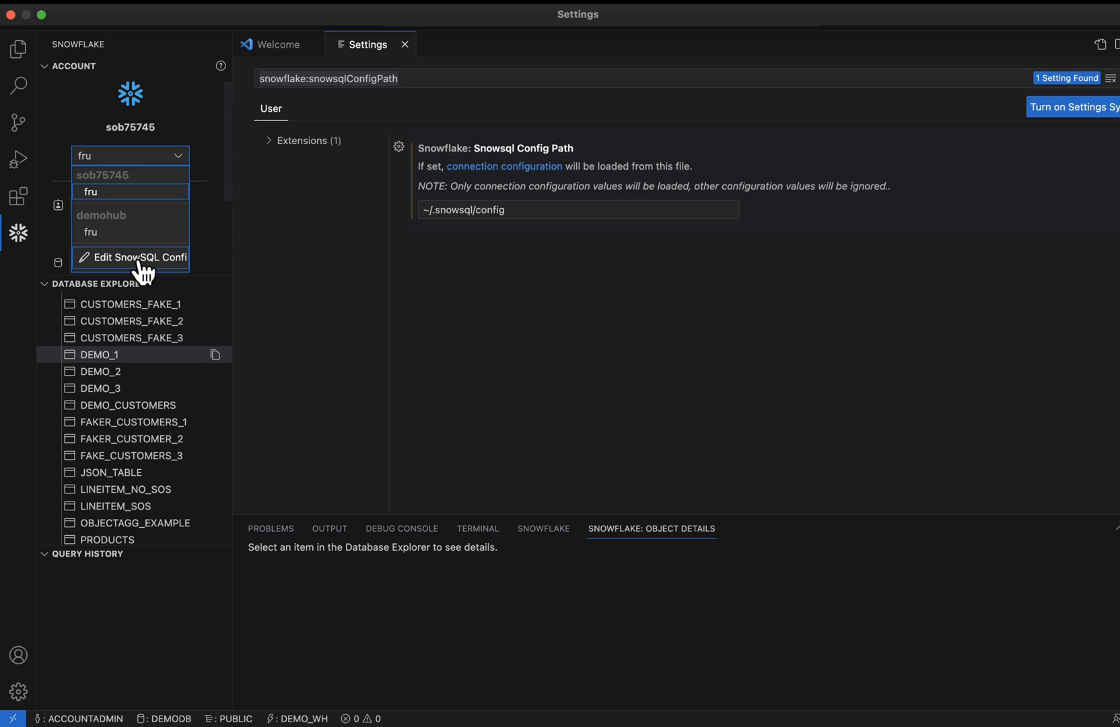
pyautogui.moveTo(149, 236)
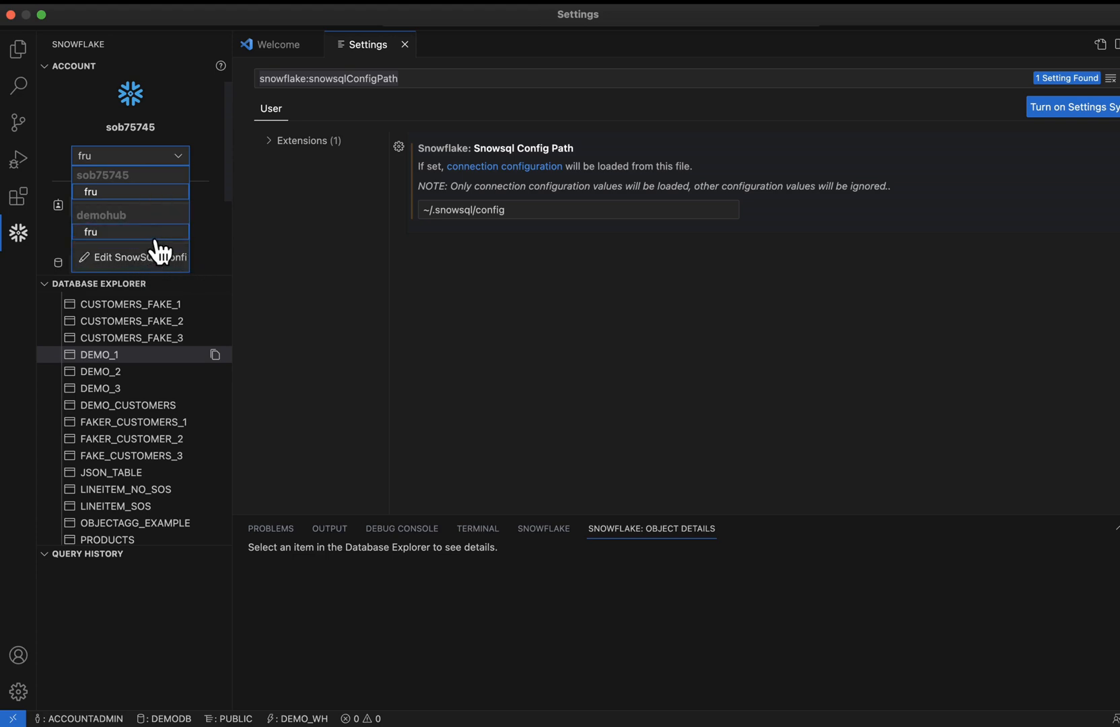
pyautogui.moveTo(163, 249)
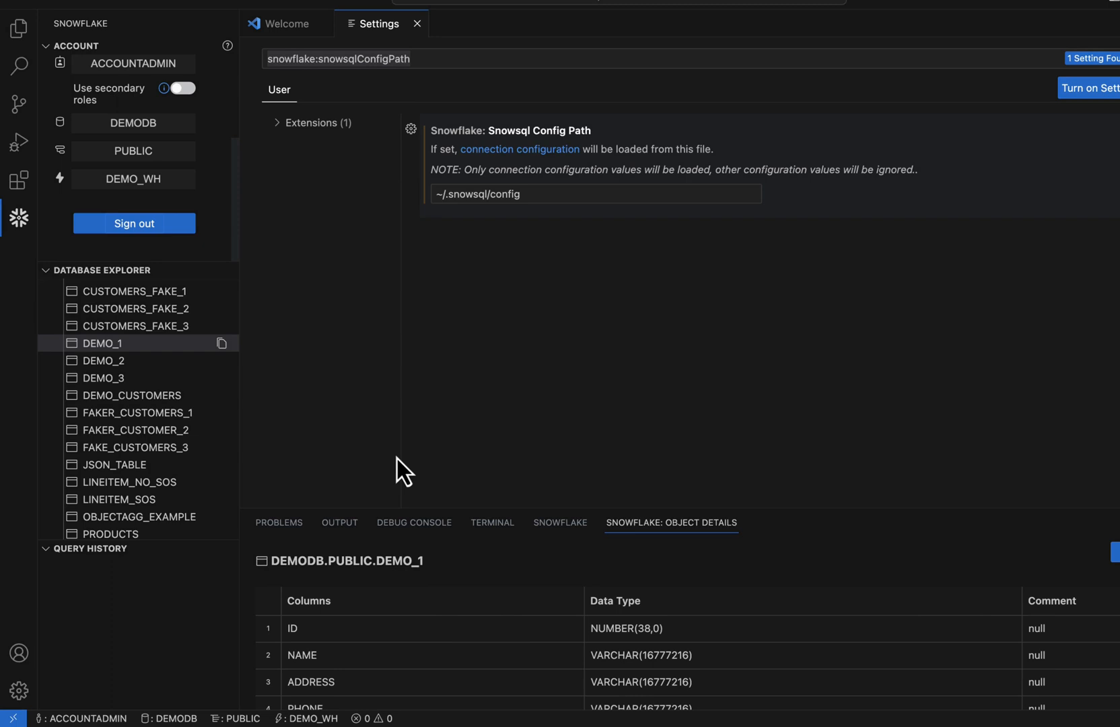
pyautogui.moveTo(346, 296)
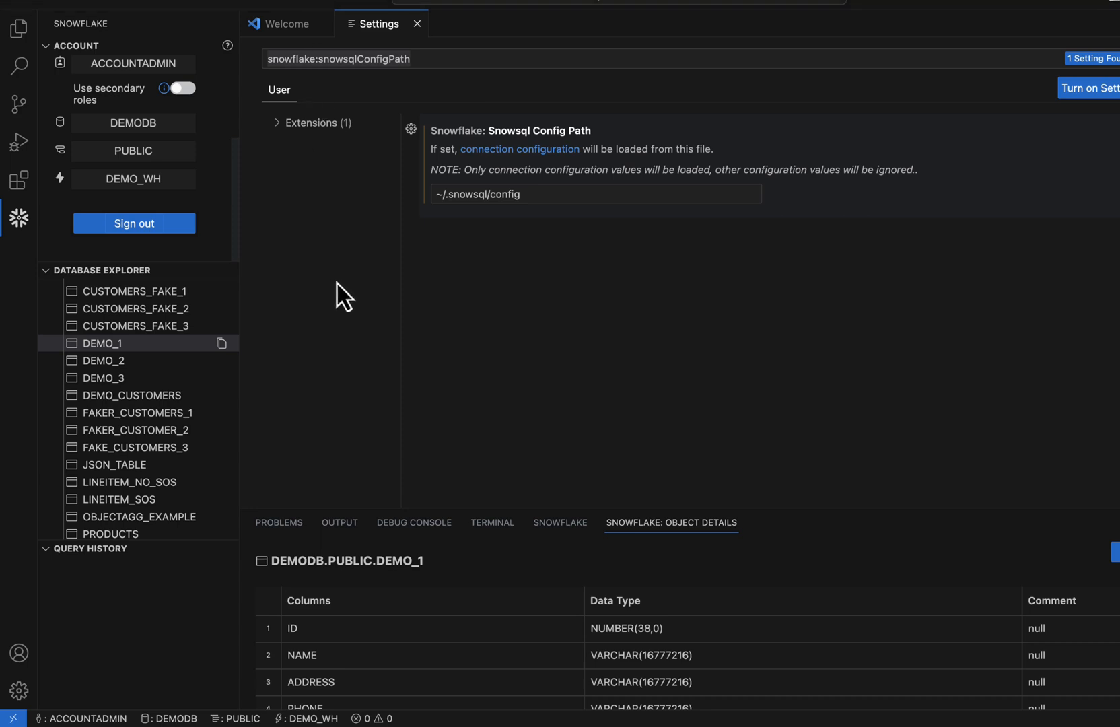
pyautogui.moveTo(707, 357)
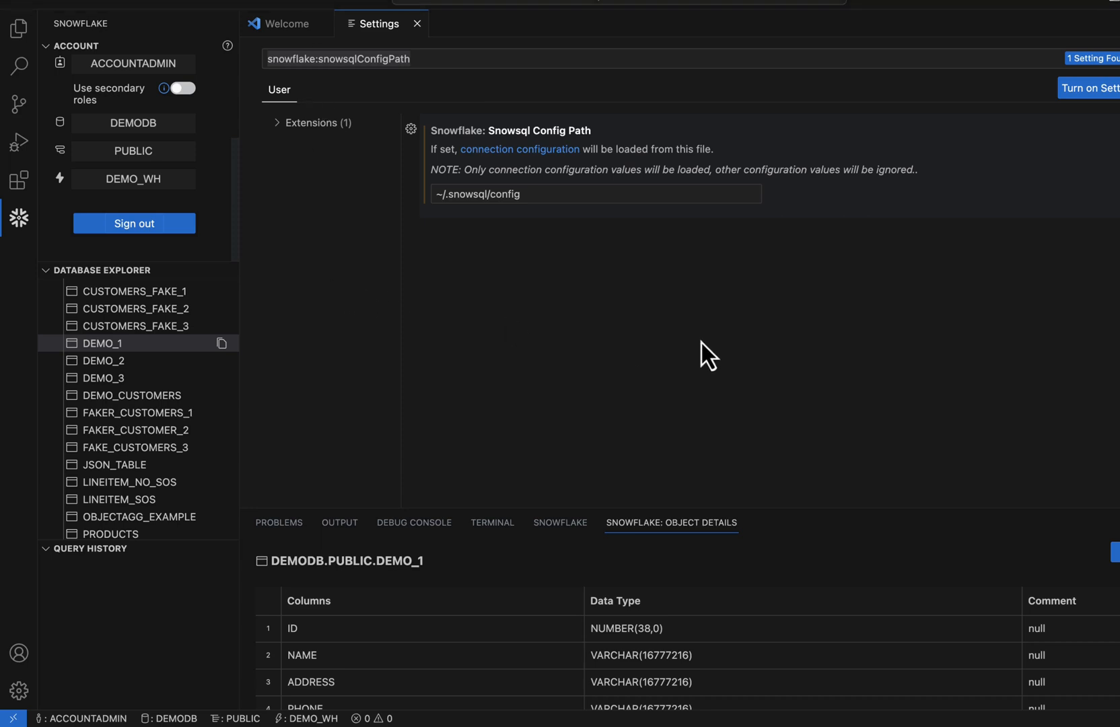
pyautogui.moveTo(892, 341)
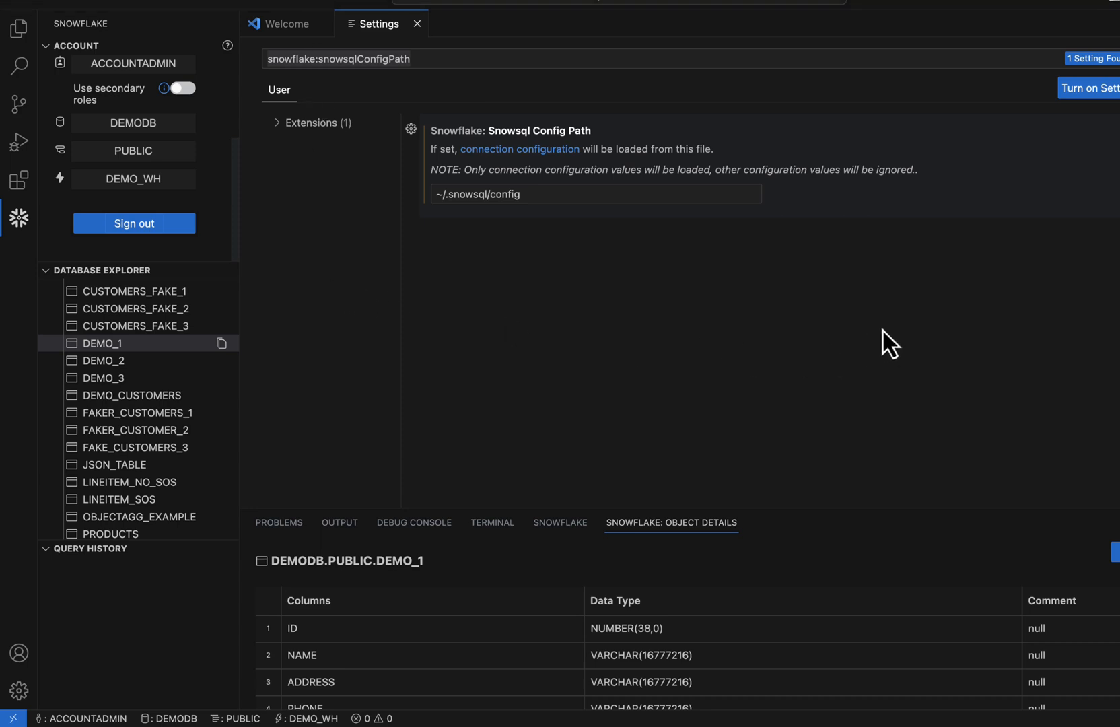
pyautogui.moveTo(898, 342)
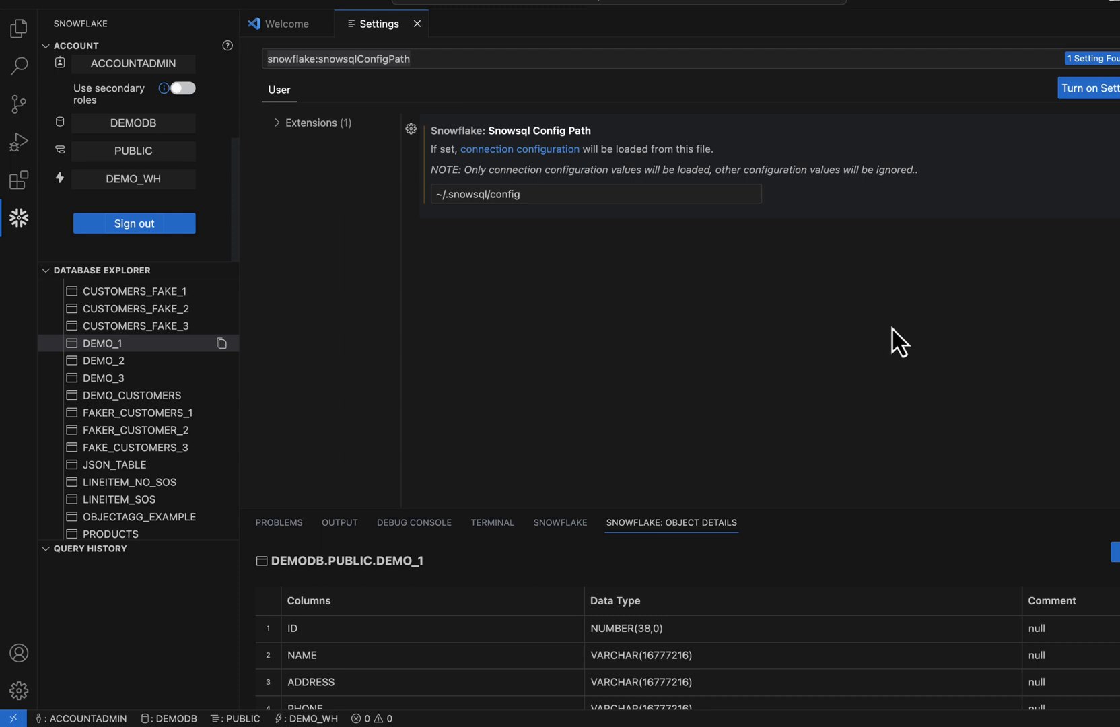
pyautogui.moveTo(925, 140)
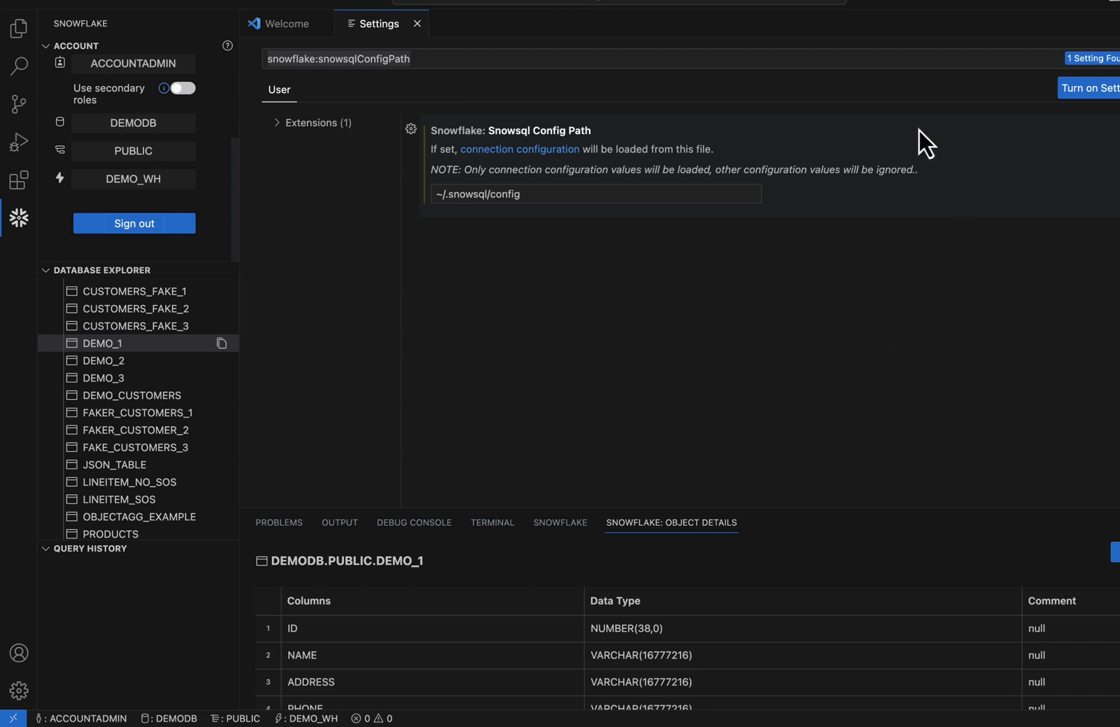
pyautogui.moveTo(730, 55)
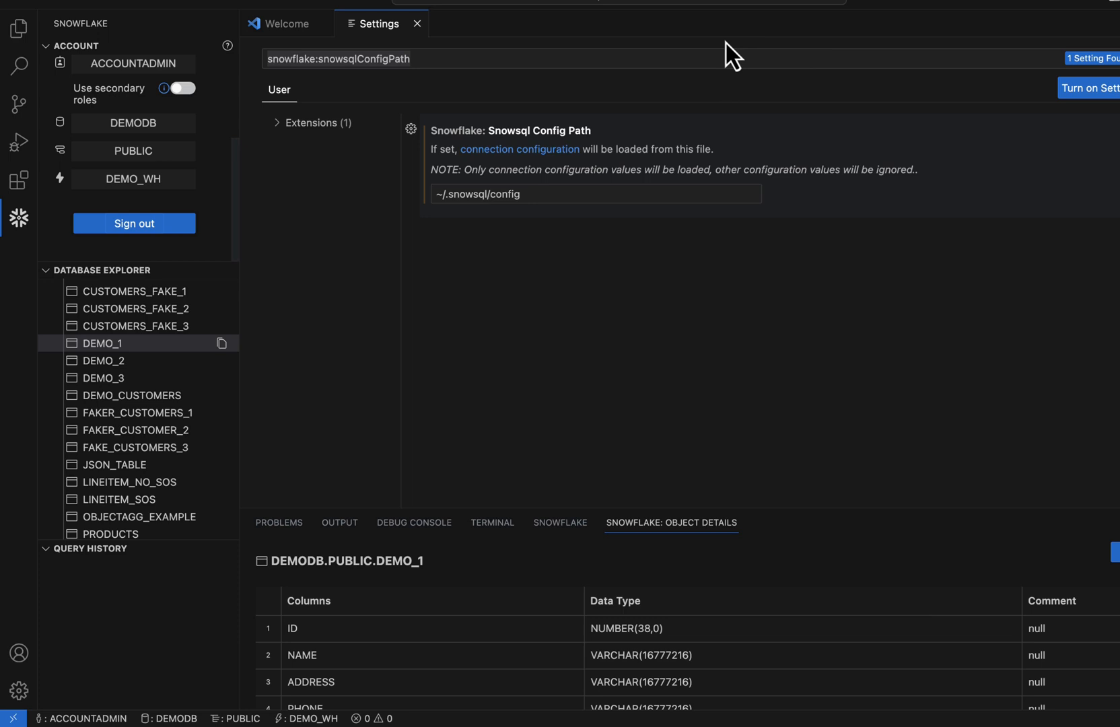
pyautogui.moveTo(584, 241)
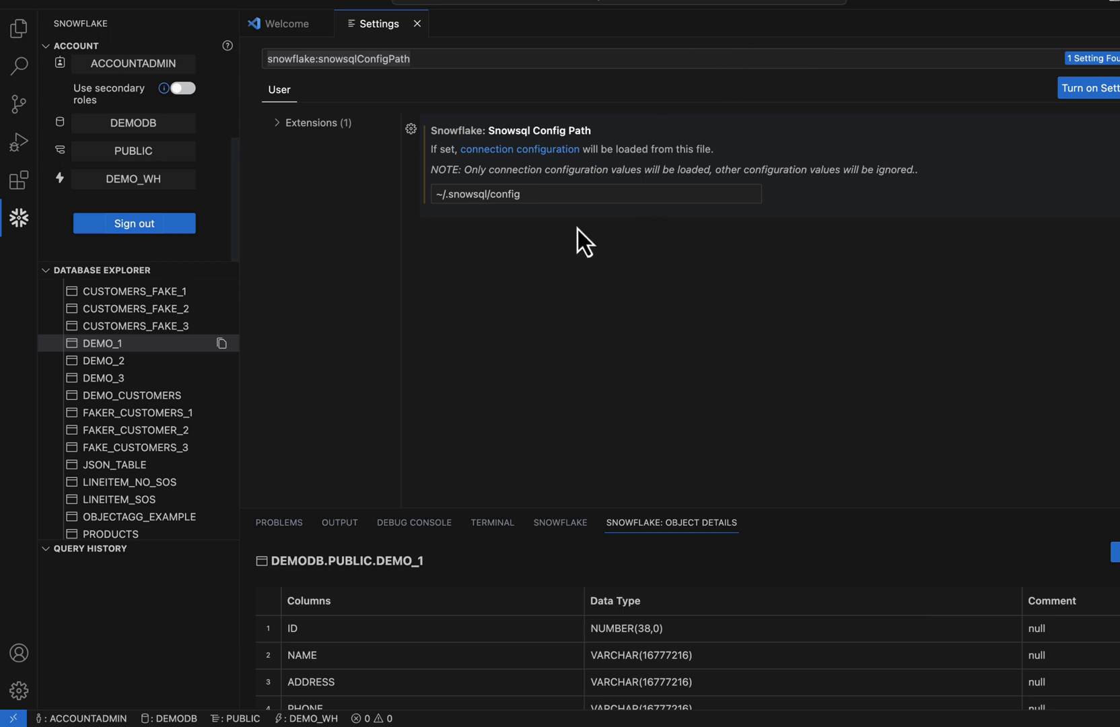
pyautogui.moveTo(635, 275)
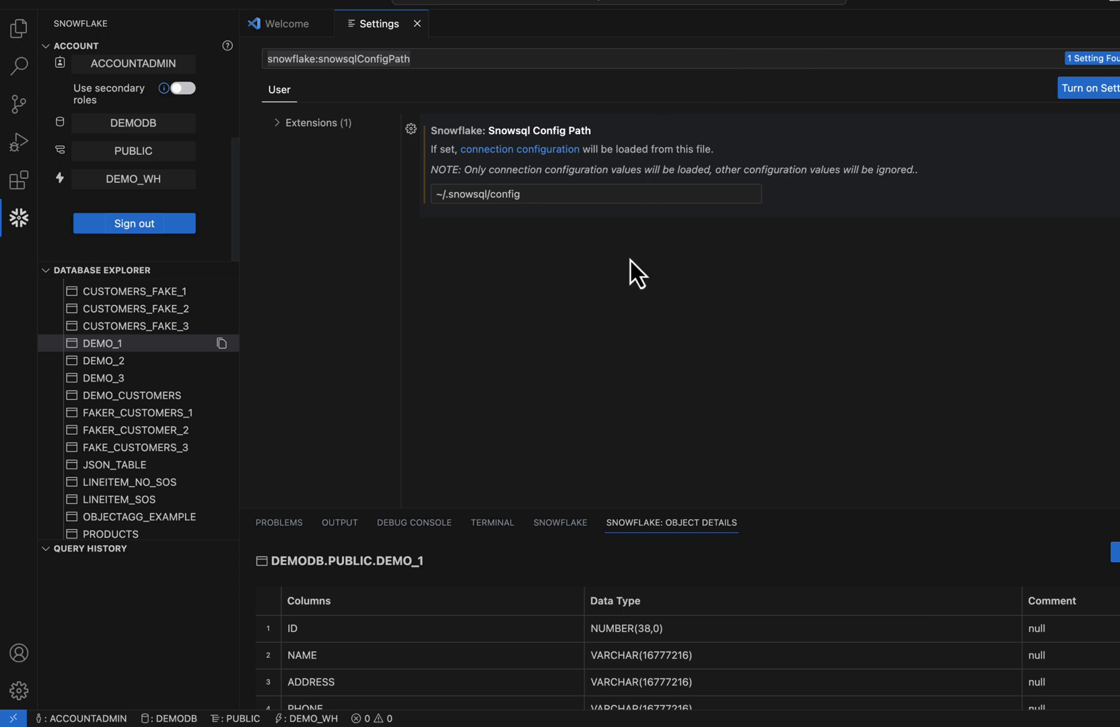